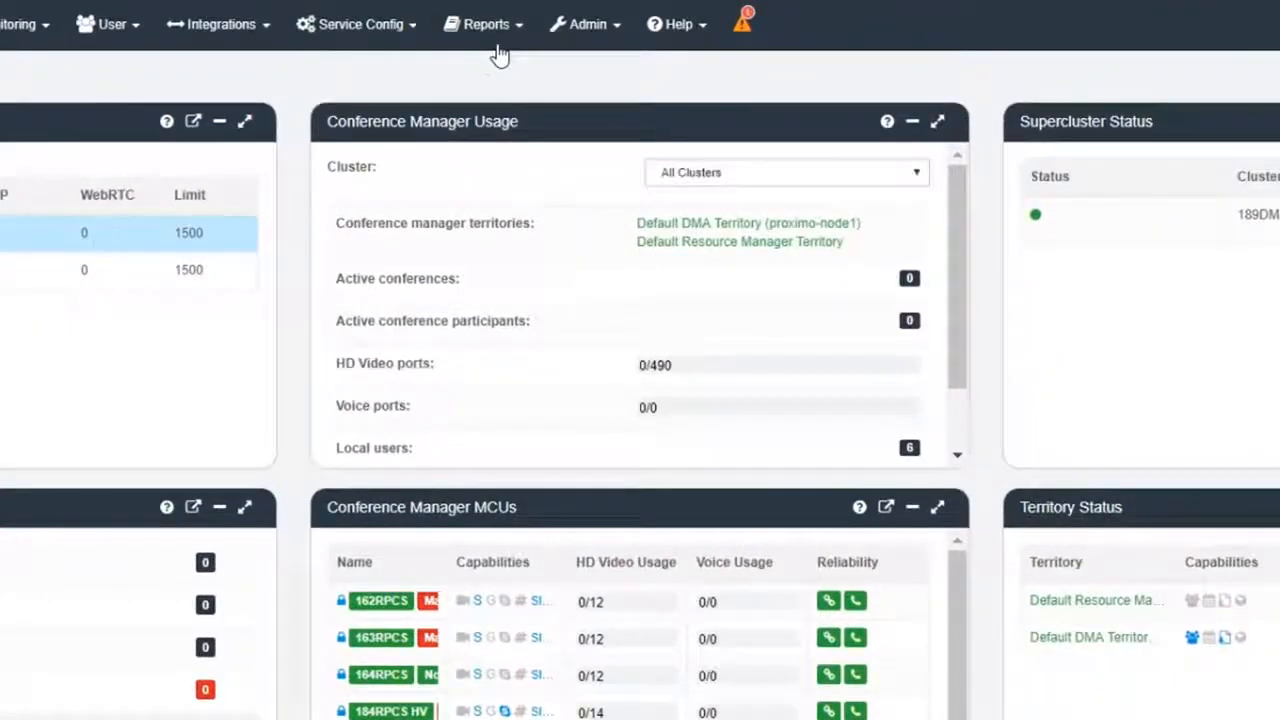
Step: Export and download the Call History CDR data for the 2017-11-27 time frame
{"action": "left_click", "coordinate": [486, 24]}
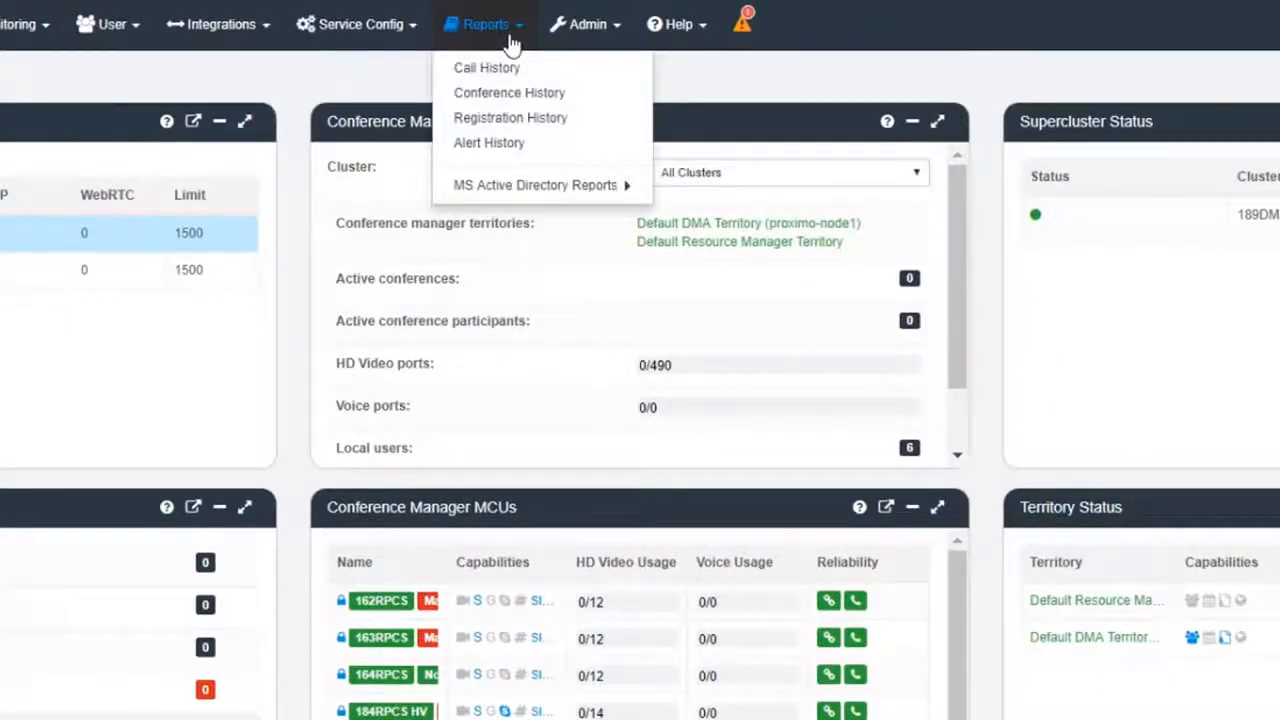
{"action": "left_click", "coordinate": [488, 68]}
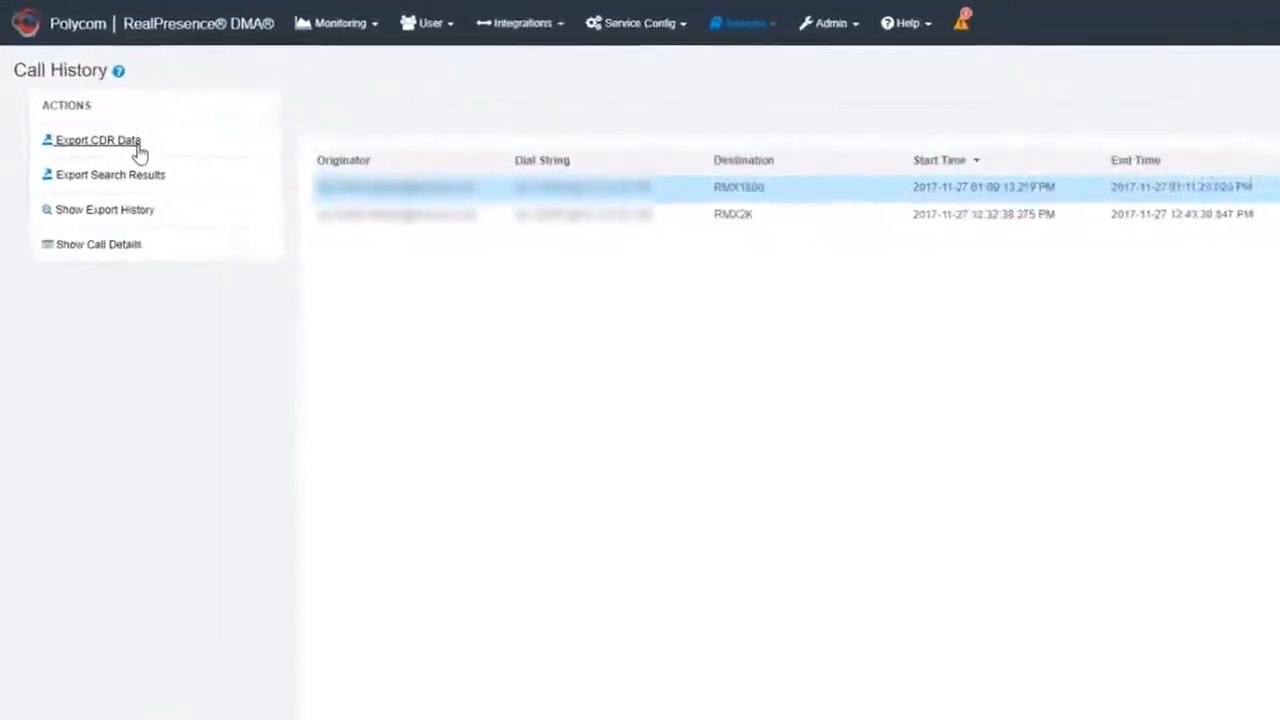
{"action": "left_click", "coordinate": [96, 140]}
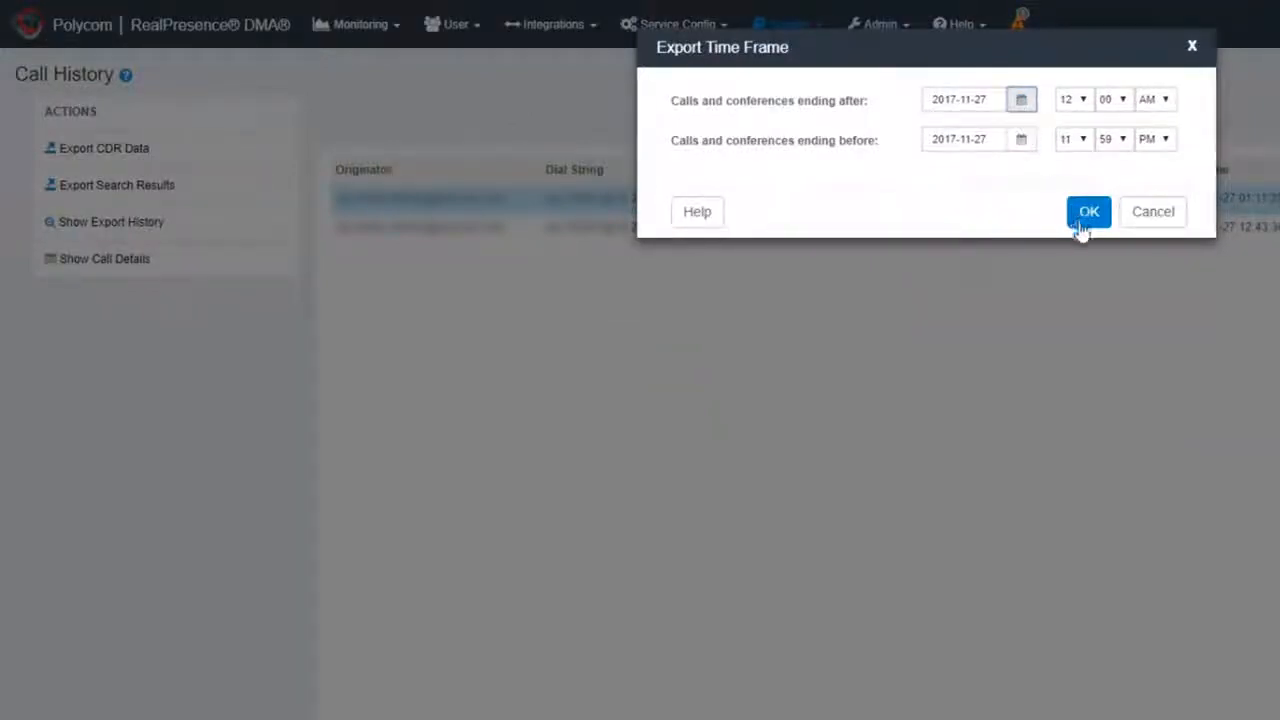
{"action": "left_click", "coordinate": [1088, 212]}
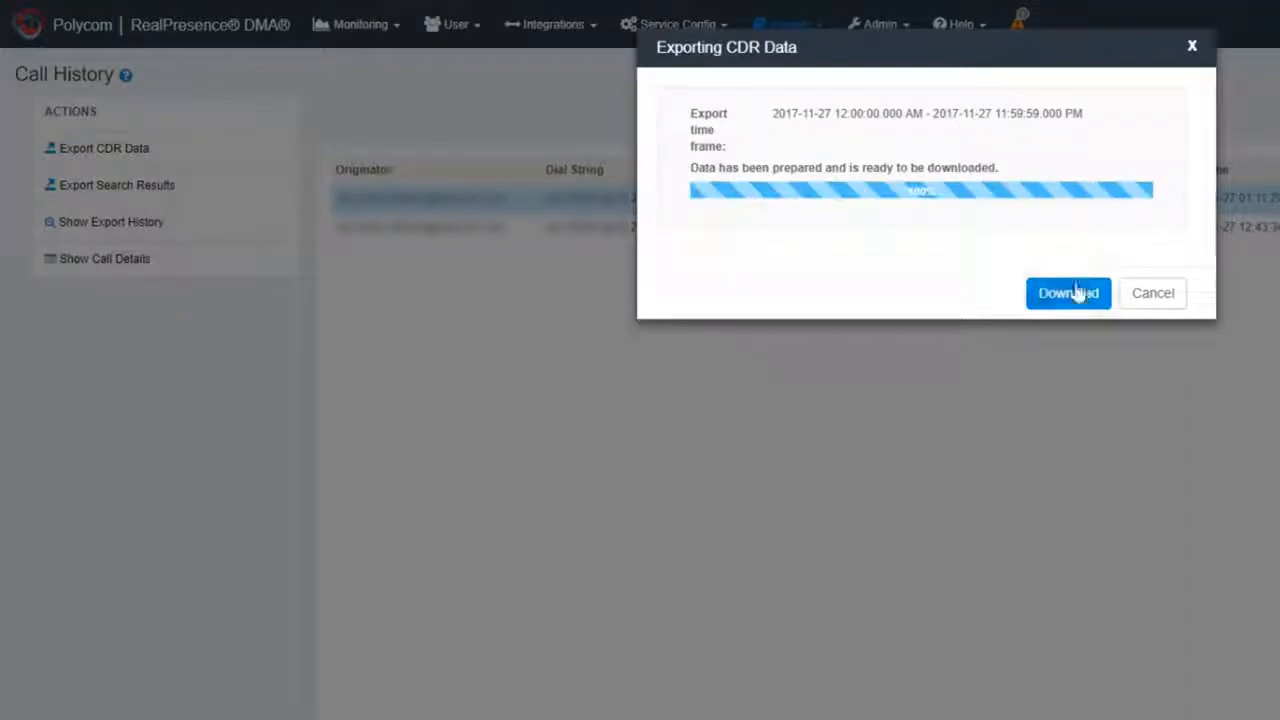
{"action": "left_click", "coordinate": [1068, 292]}
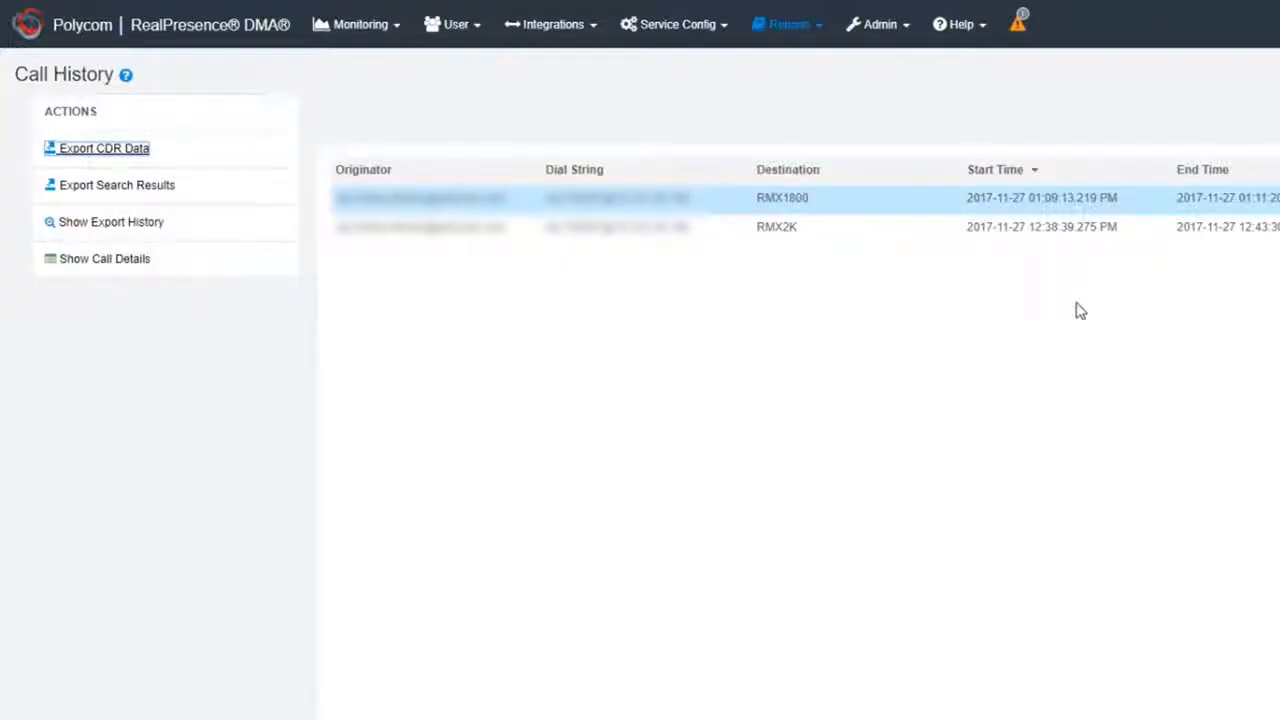
{"action": "mouse_move", "coordinate": [160, 268]}
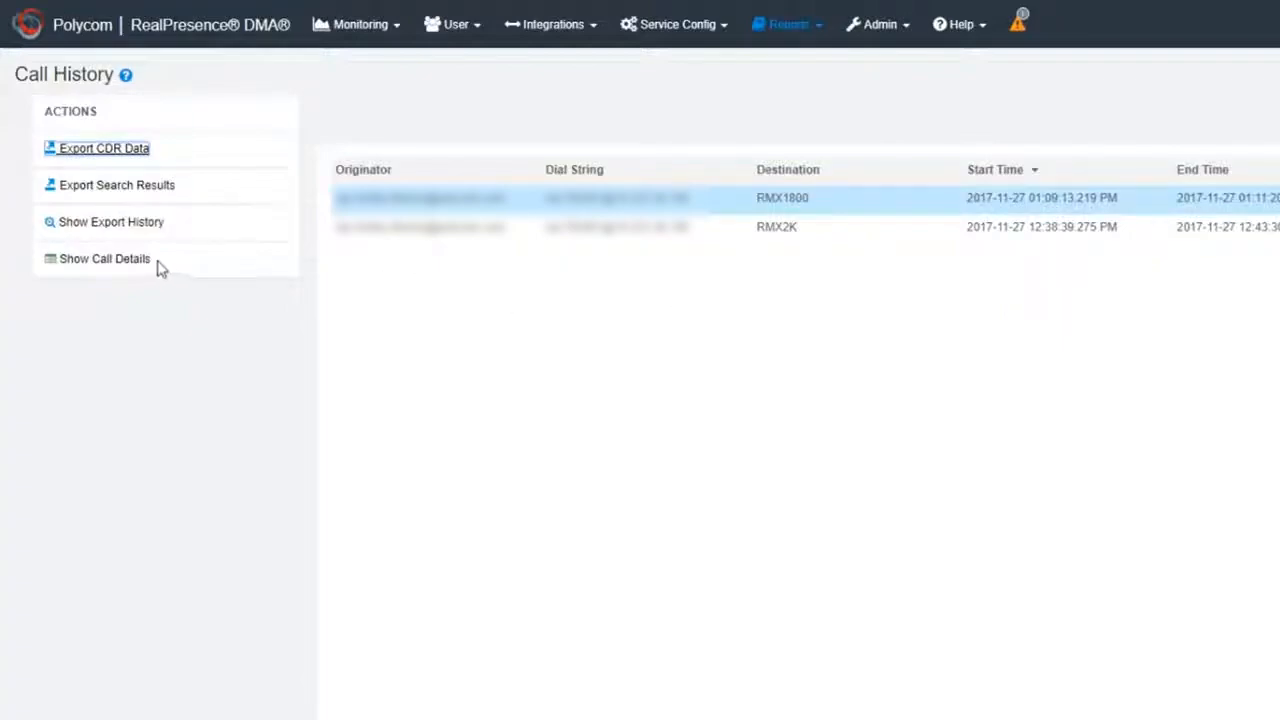
{"action": "left_click", "coordinate": [104, 258]}
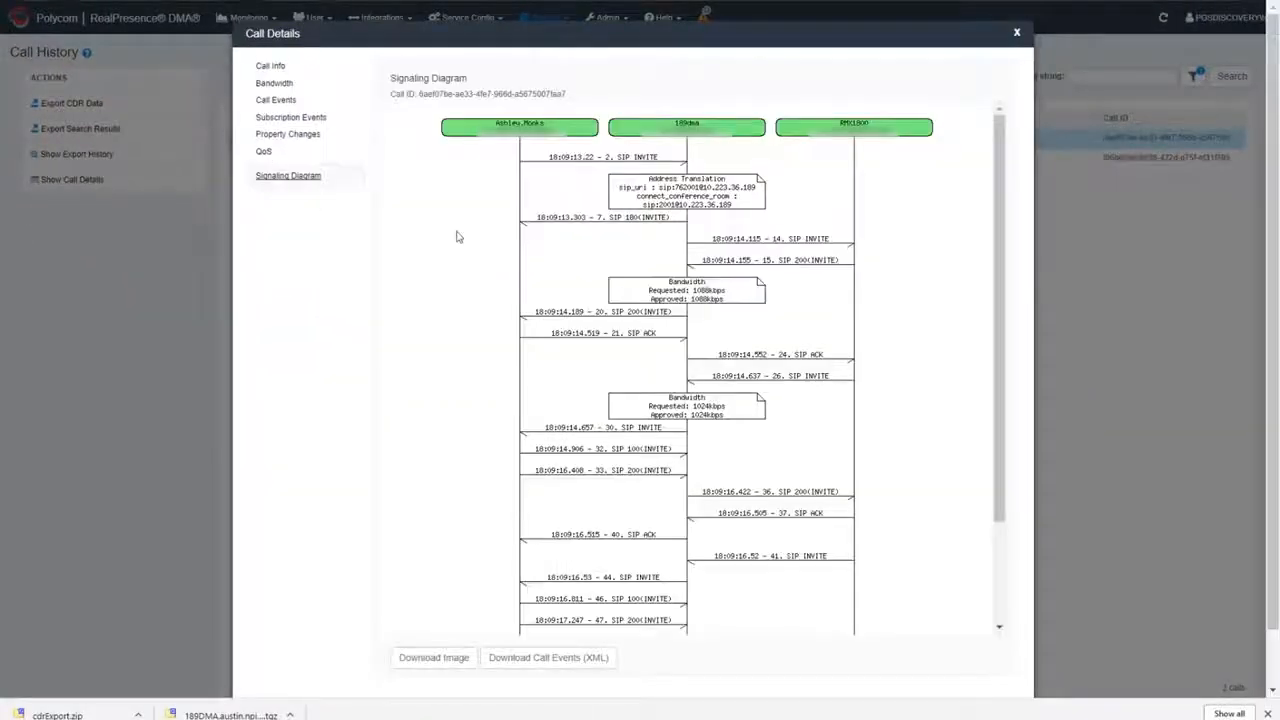
{"action": "scroll", "scroll_direction": "down", "scroll_amount": 3}
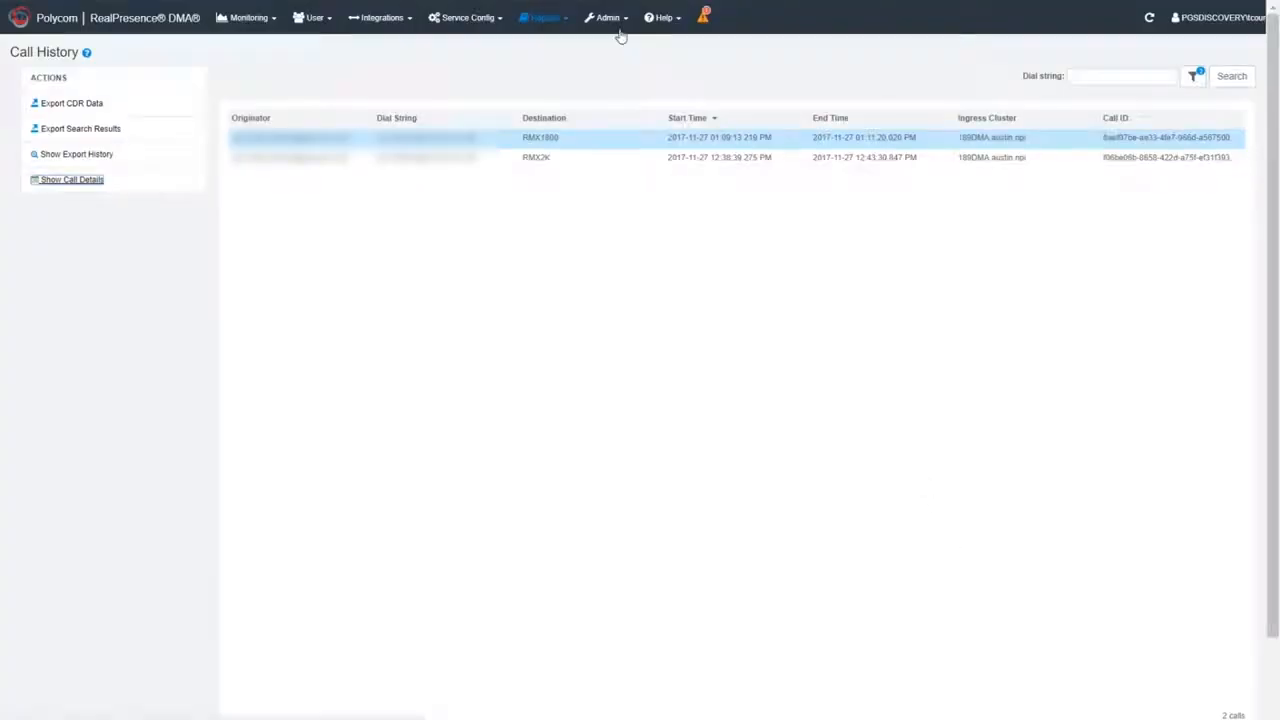
Step: Roll the system logs for the 189DMA cluster from the System Log Files page
{"action": "left_click", "coordinate": [608, 16]}
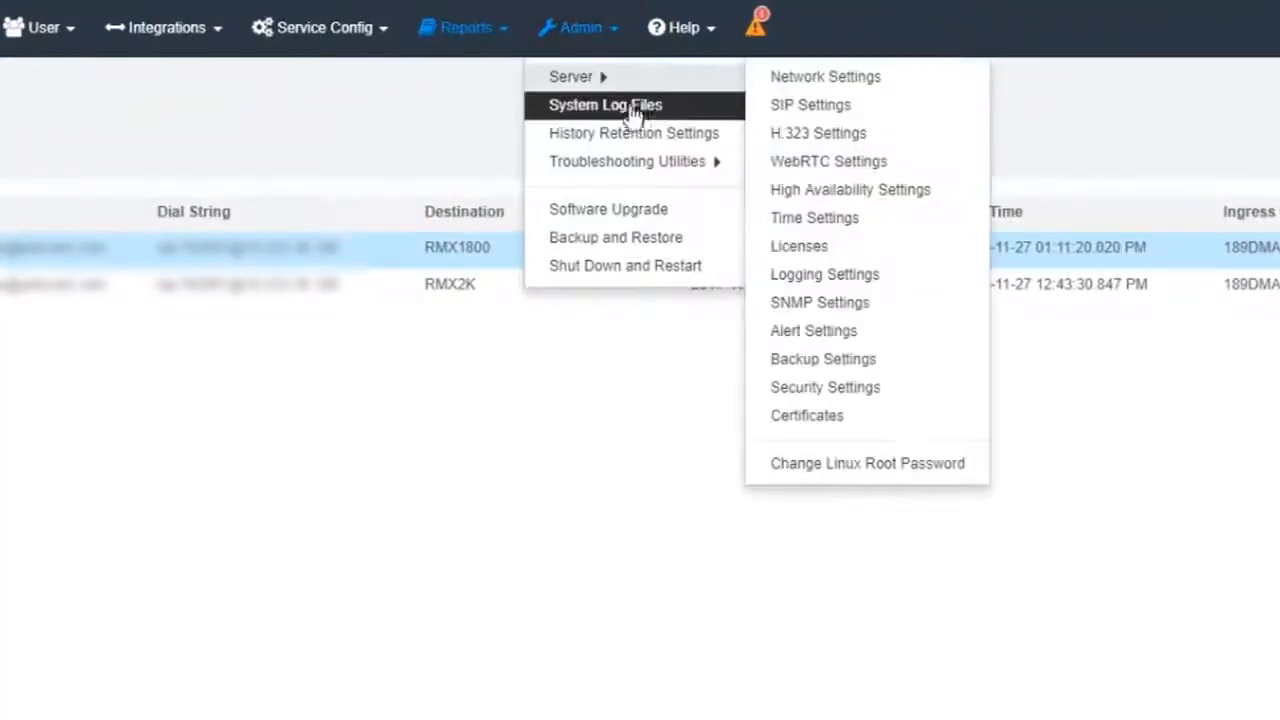
{"action": "left_click", "coordinate": [606, 104]}
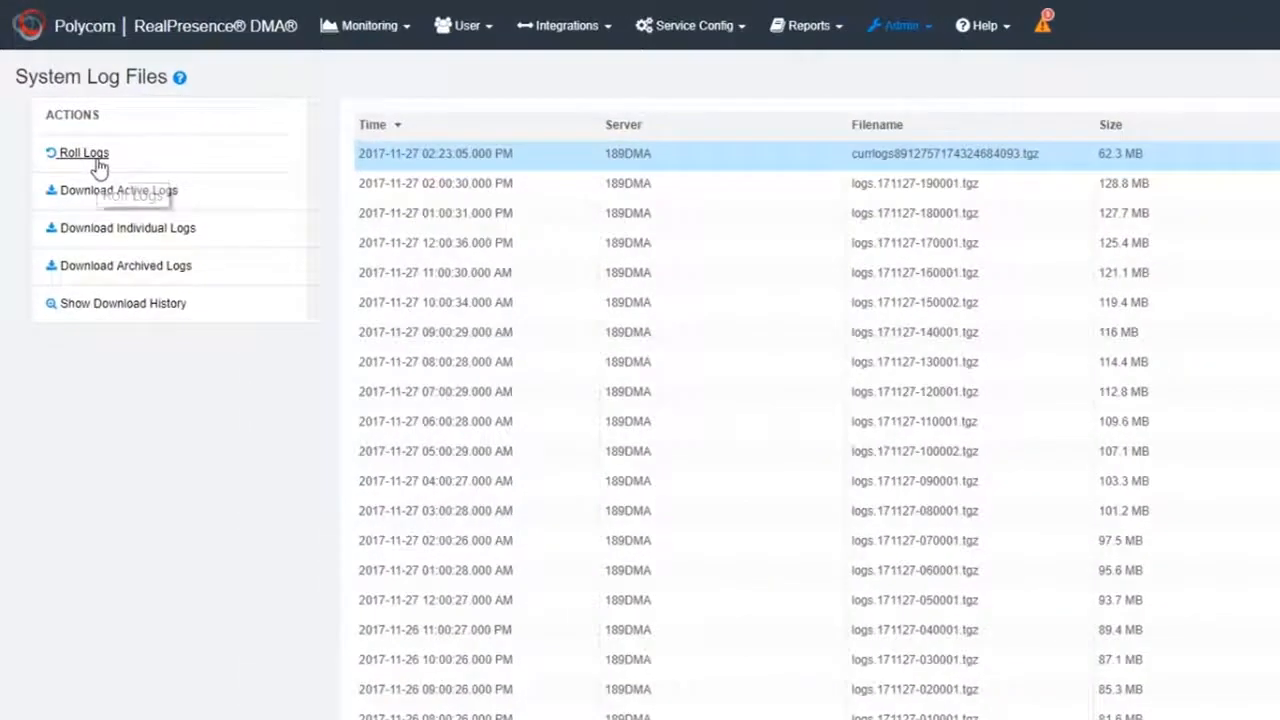
{"action": "left_click", "coordinate": [84, 152]}
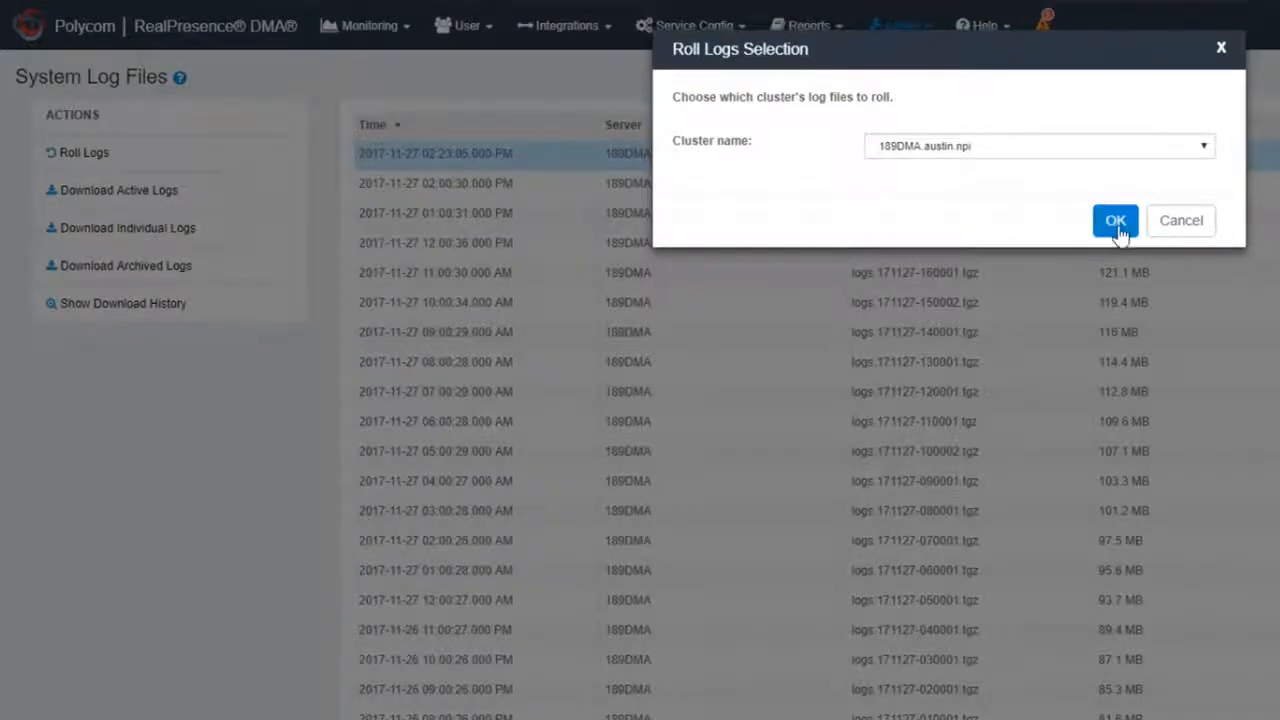
{"action": "left_click", "coordinate": [1116, 220]}
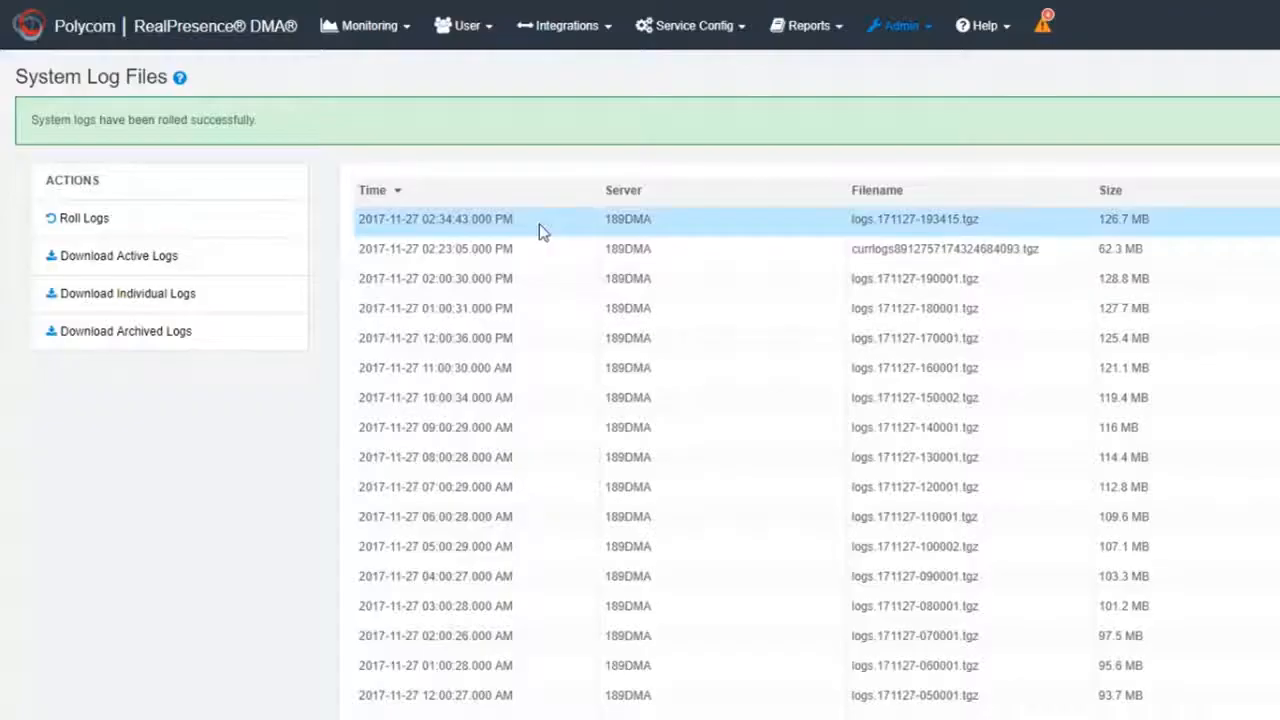
{"action": "mouse_move", "coordinate": [196, 264]}
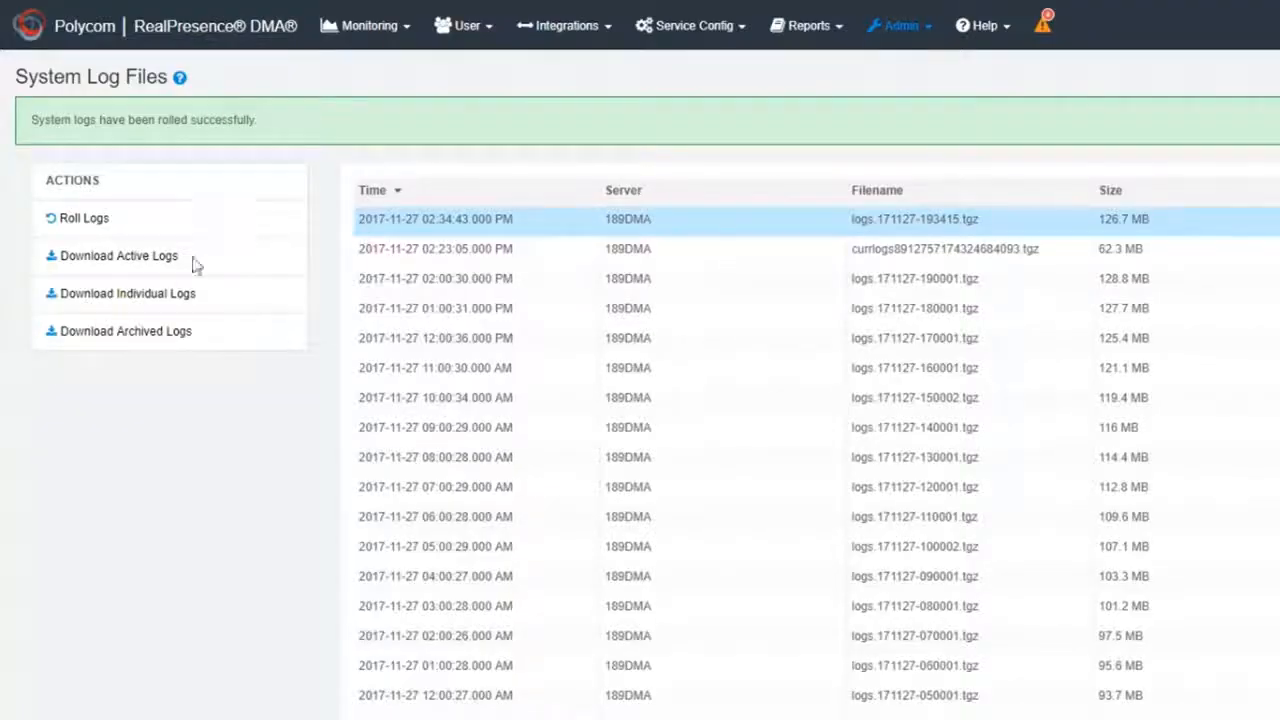
Step: Download the active logs for the 189DMA server
{"action": "left_click", "coordinate": [118, 256]}
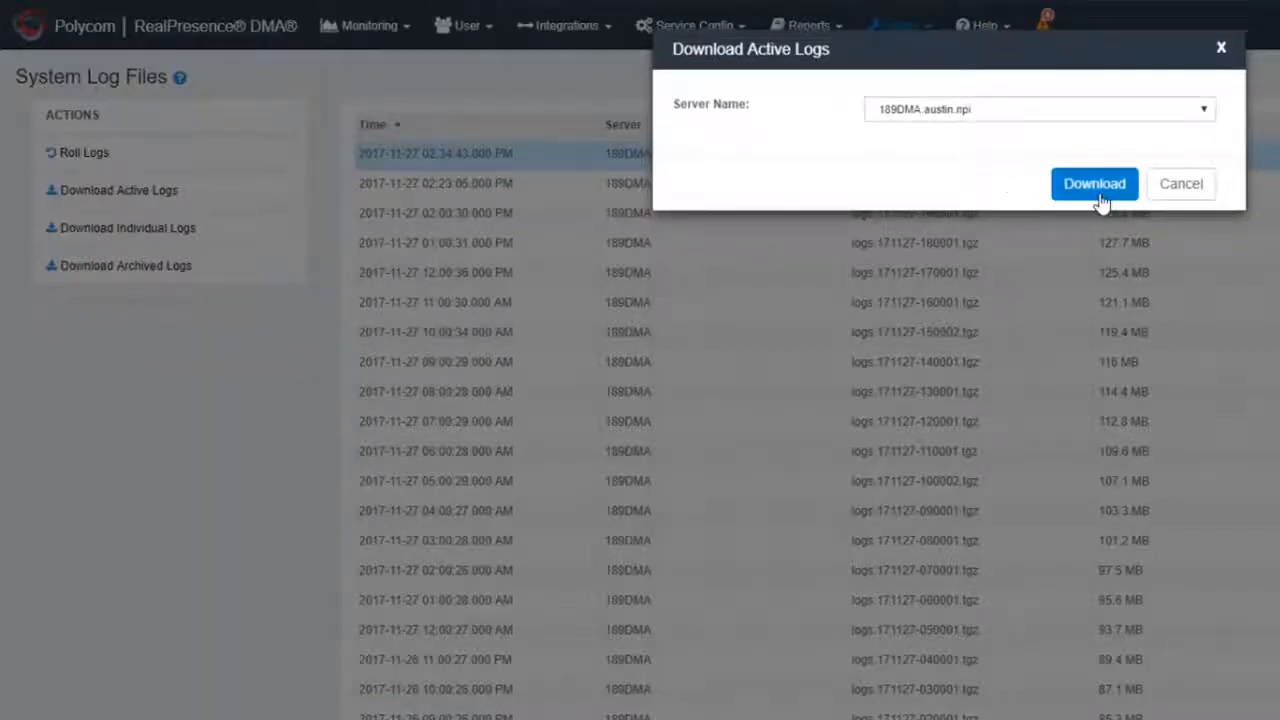
{"action": "left_click", "coordinate": [1094, 184]}
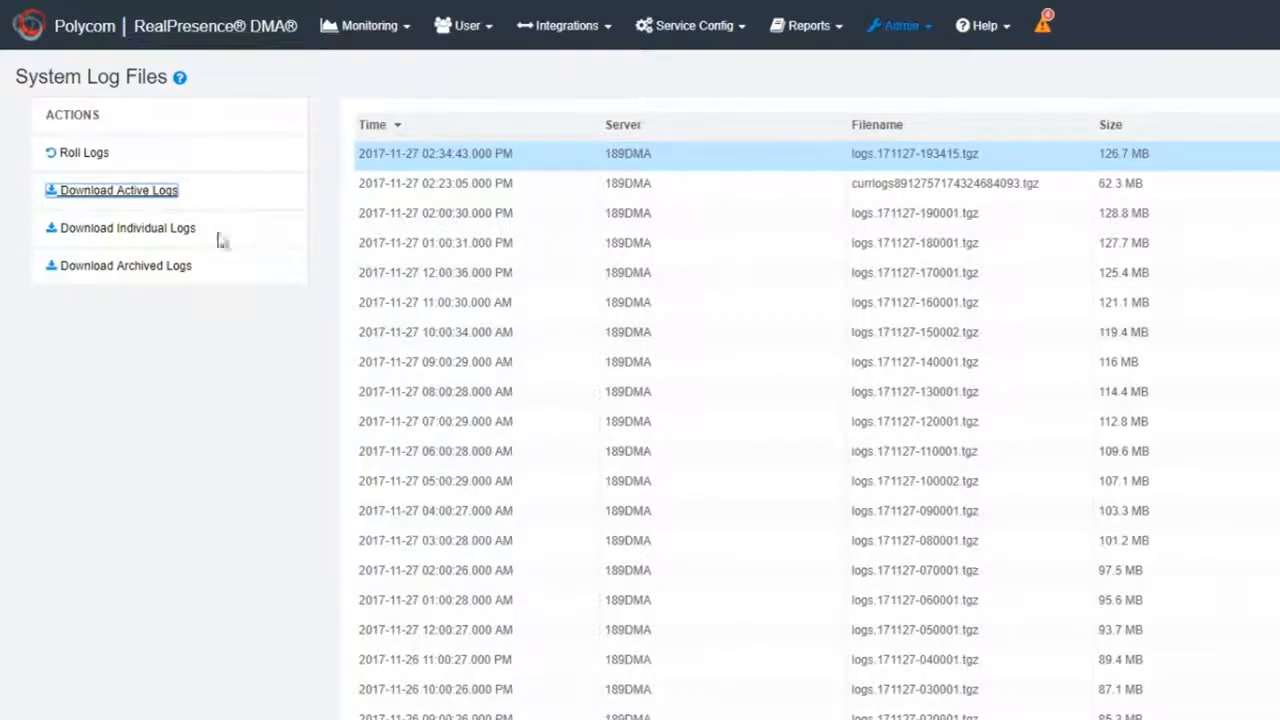
{"action": "left_click", "coordinate": [128, 228]}
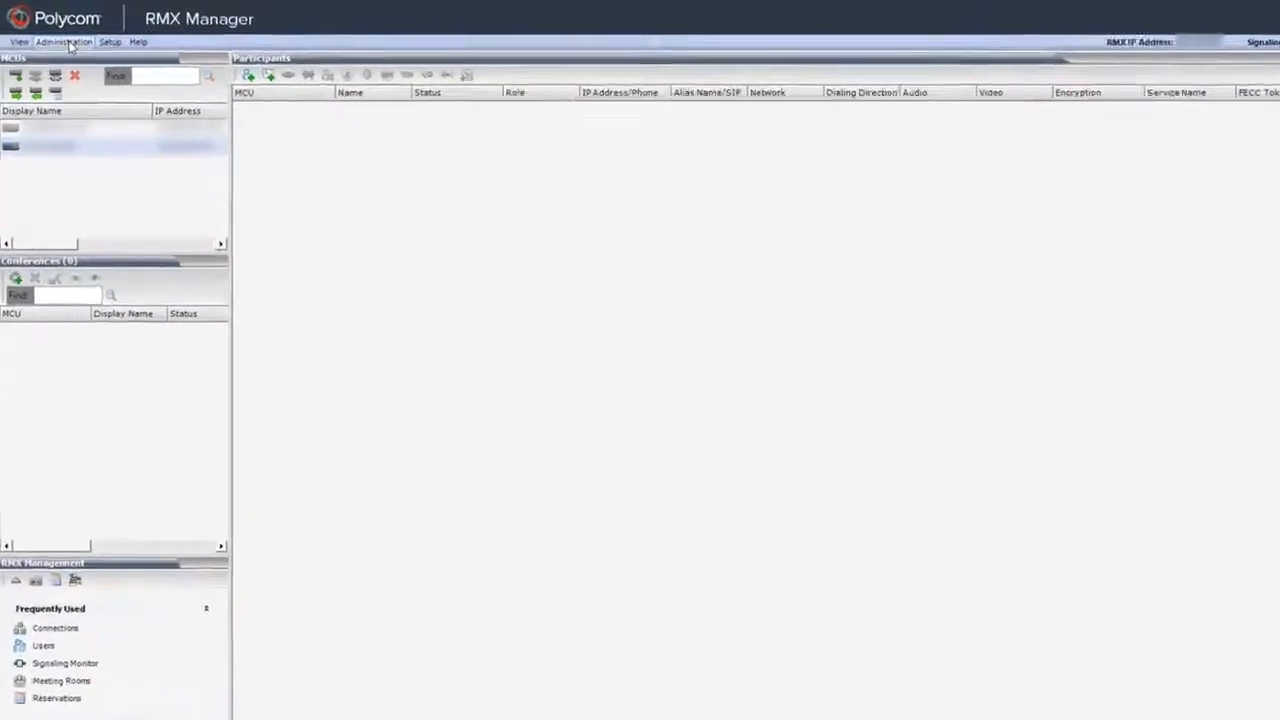
Step: Retrieve the MCU's logger diagnostic files into the Desktop folder
{"action": "left_click", "coordinate": [64, 40]}
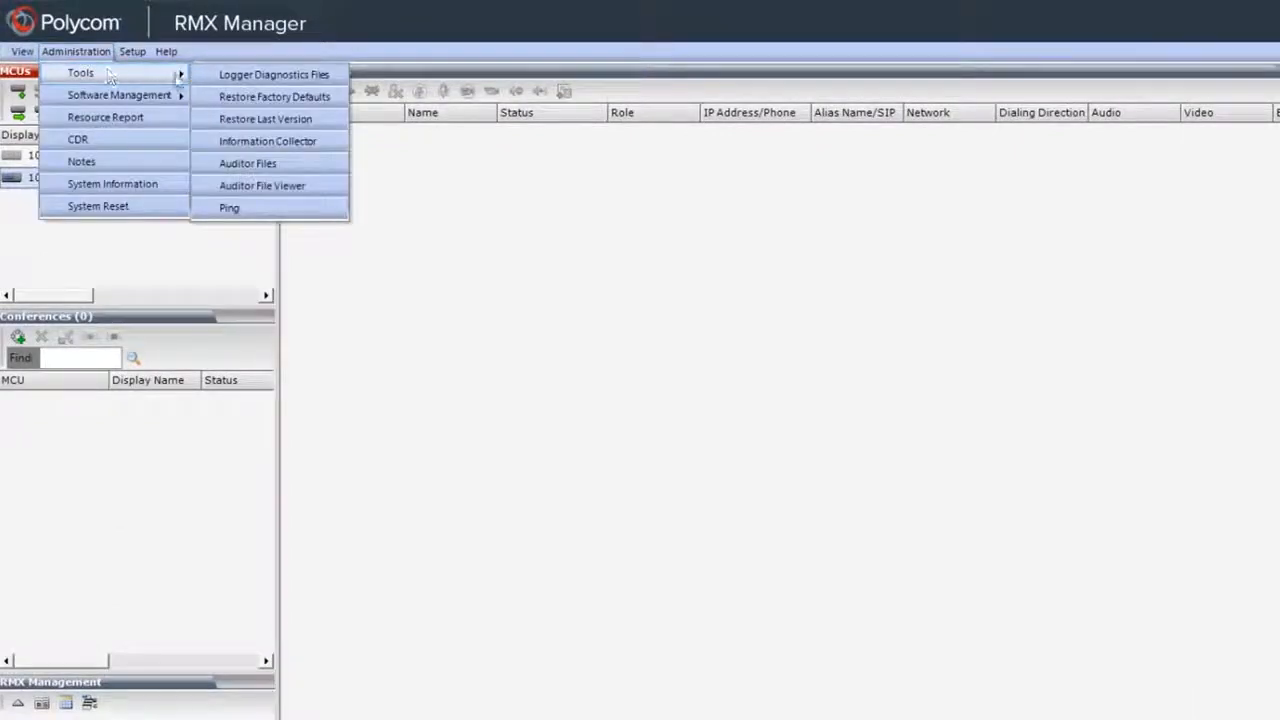
{"action": "mouse_move", "coordinate": [272, 74]}
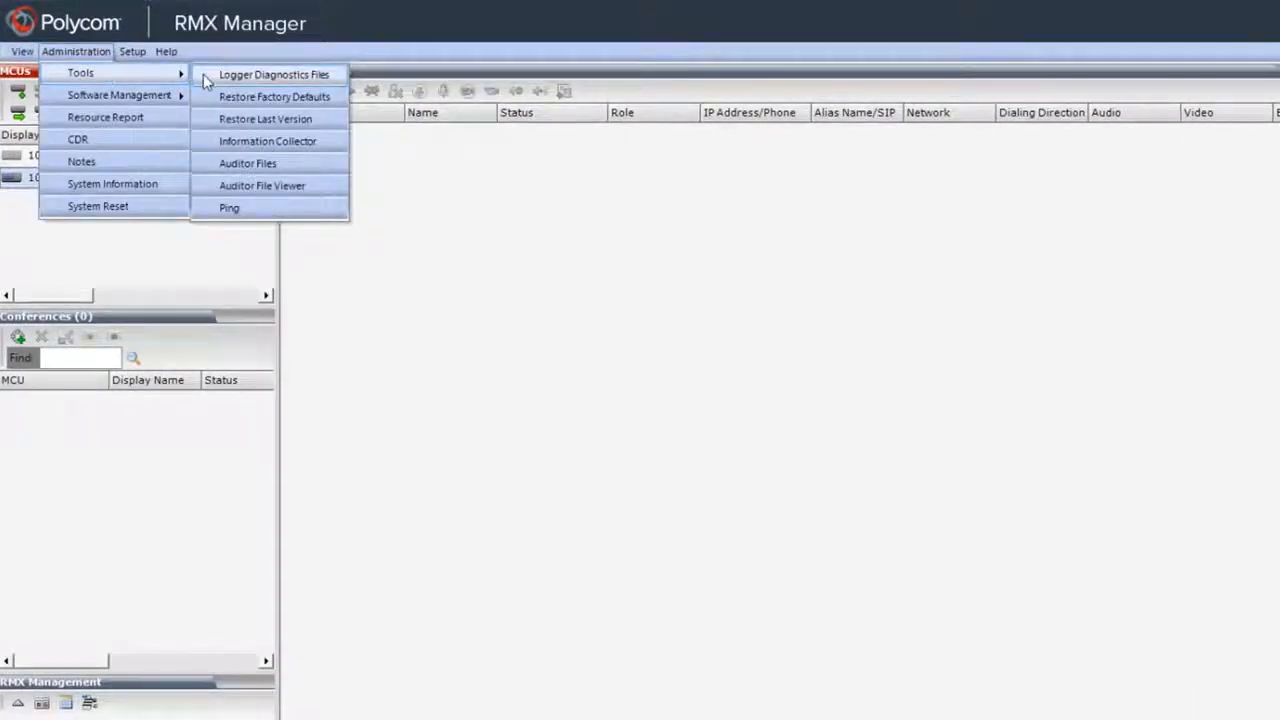
{"action": "left_click", "coordinate": [272, 74]}
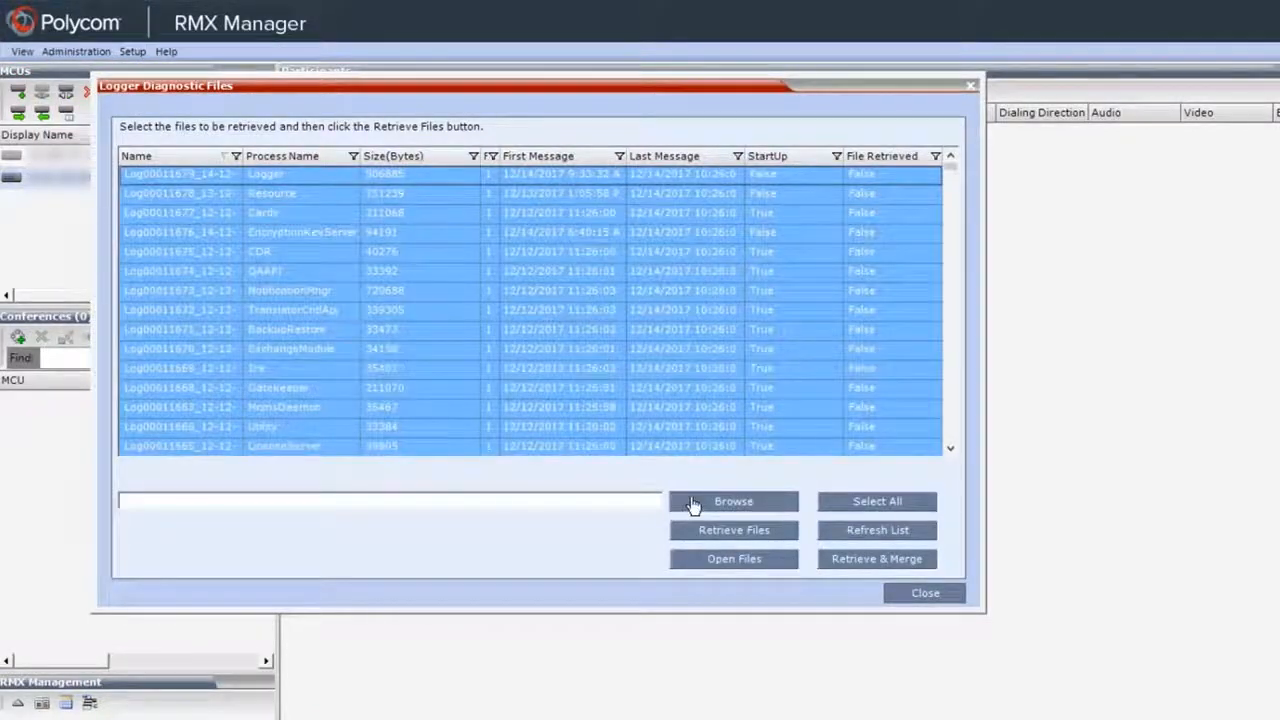
{"action": "left_click", "coordinate": [734, 500]}
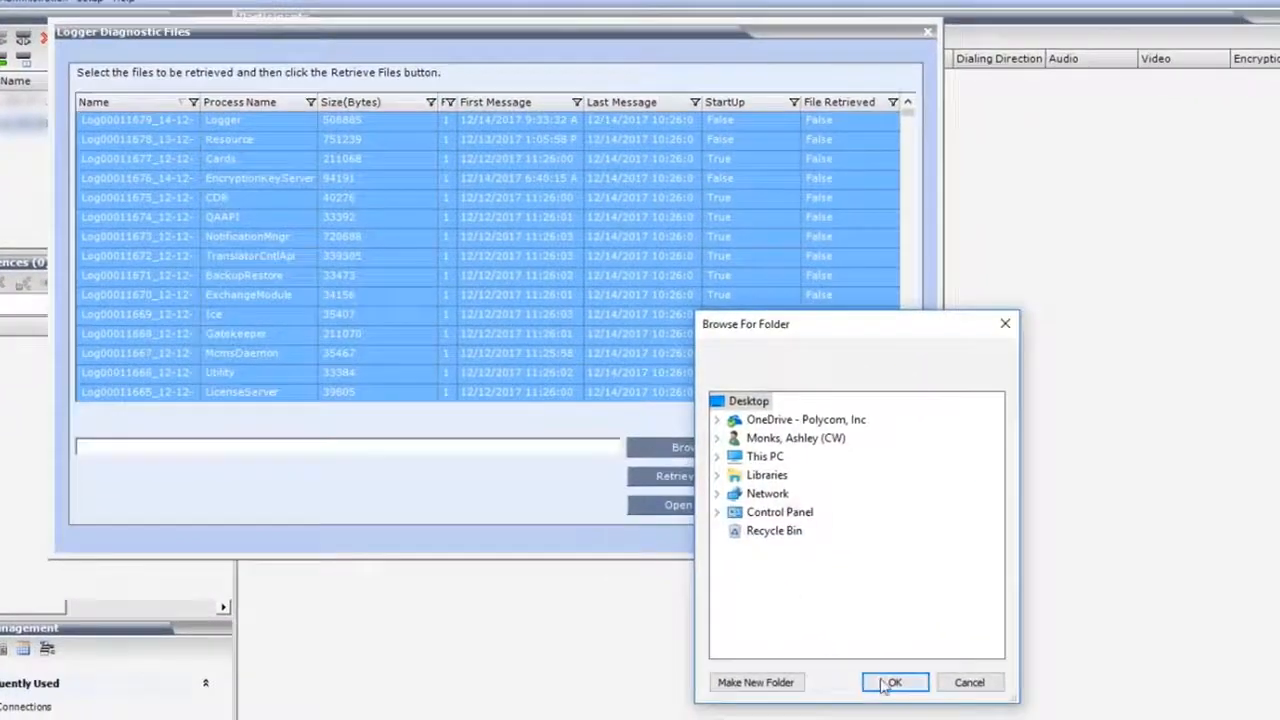
{"action": "left_click", "coordinate": [892, 682]}
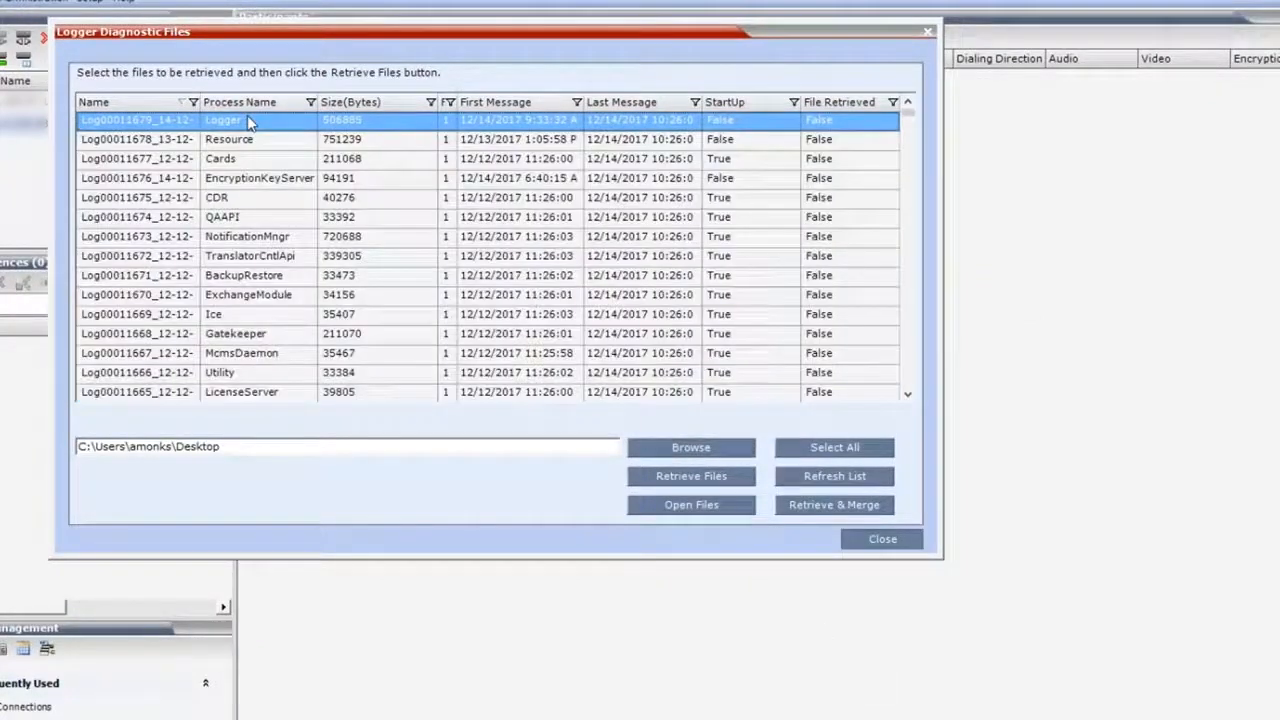
{"action": "left_click", "coordinate": [692, 476]}
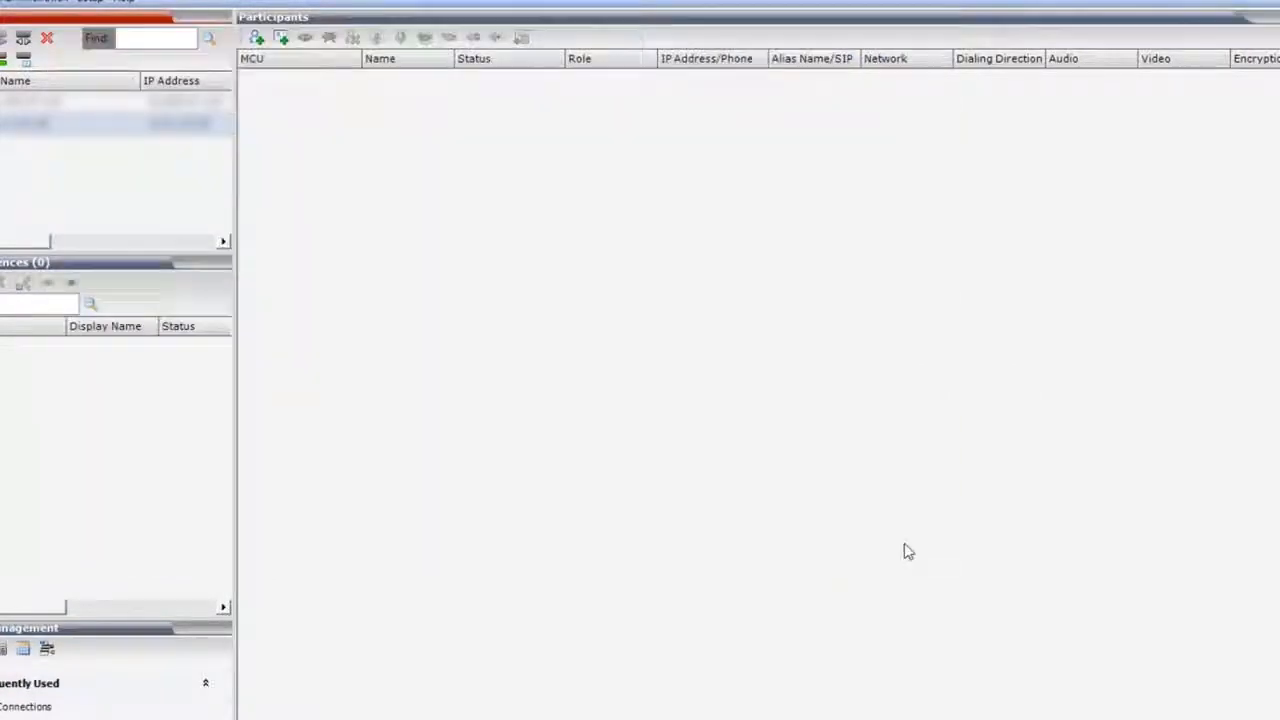
Step: Collect the default Information Collector items into the Desktop export path
{"action": "left_click", "coordinate": [78, 50]}
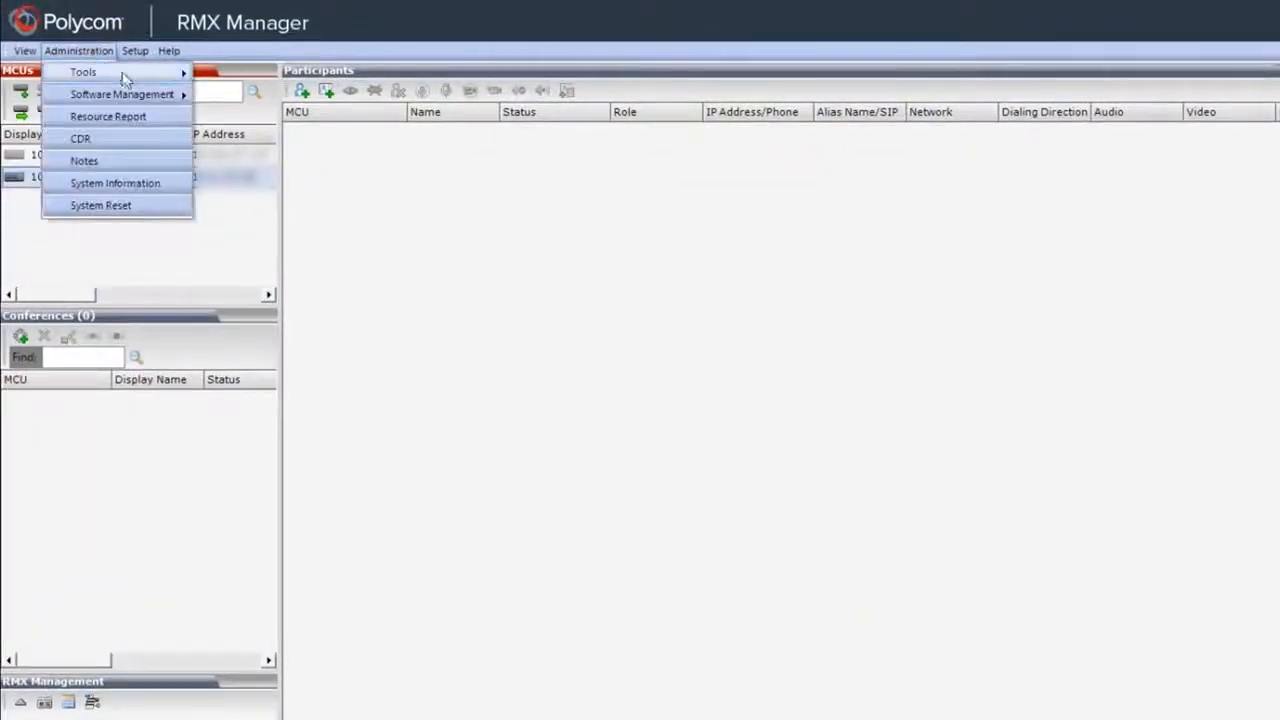
{"action": "mouse_move", "coordinate": [84, 72]}
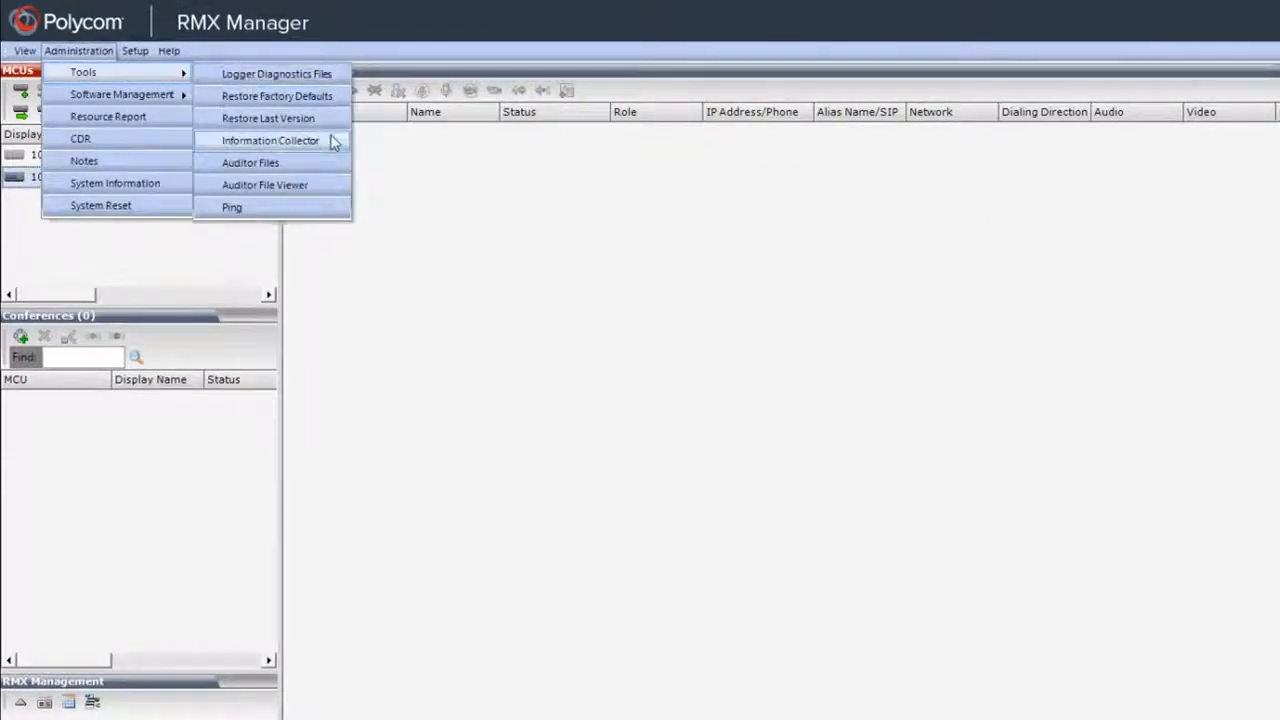
{"action": "left_click", "coordinate": [270, 140]}
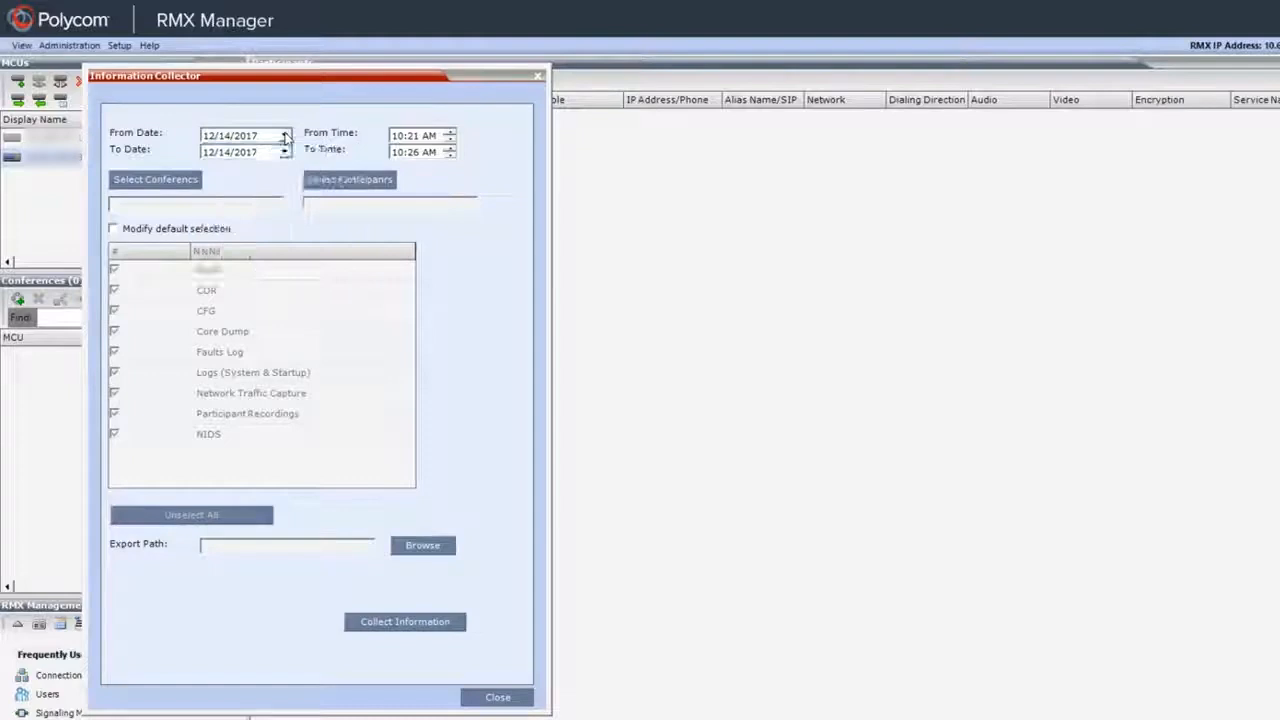
{"action": "left_click", "coordinate": [422, 544]}
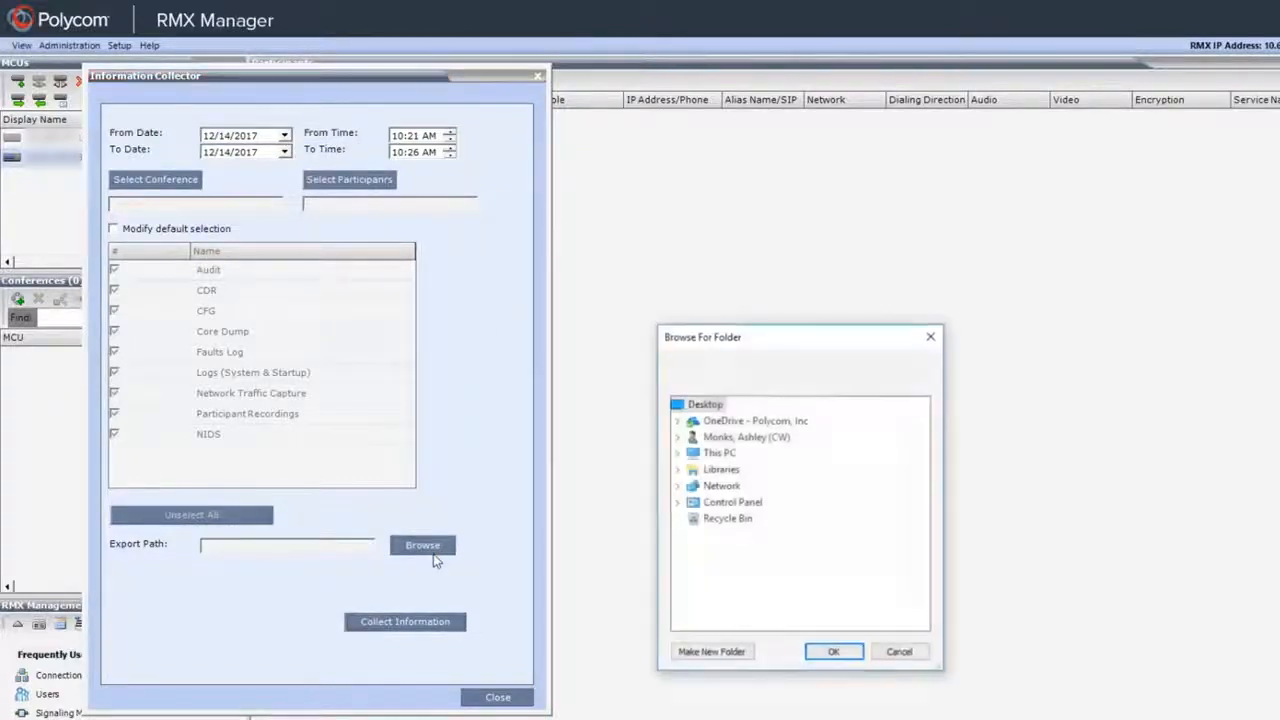
{"action": "left_click", "coordinate": [832, 652]}
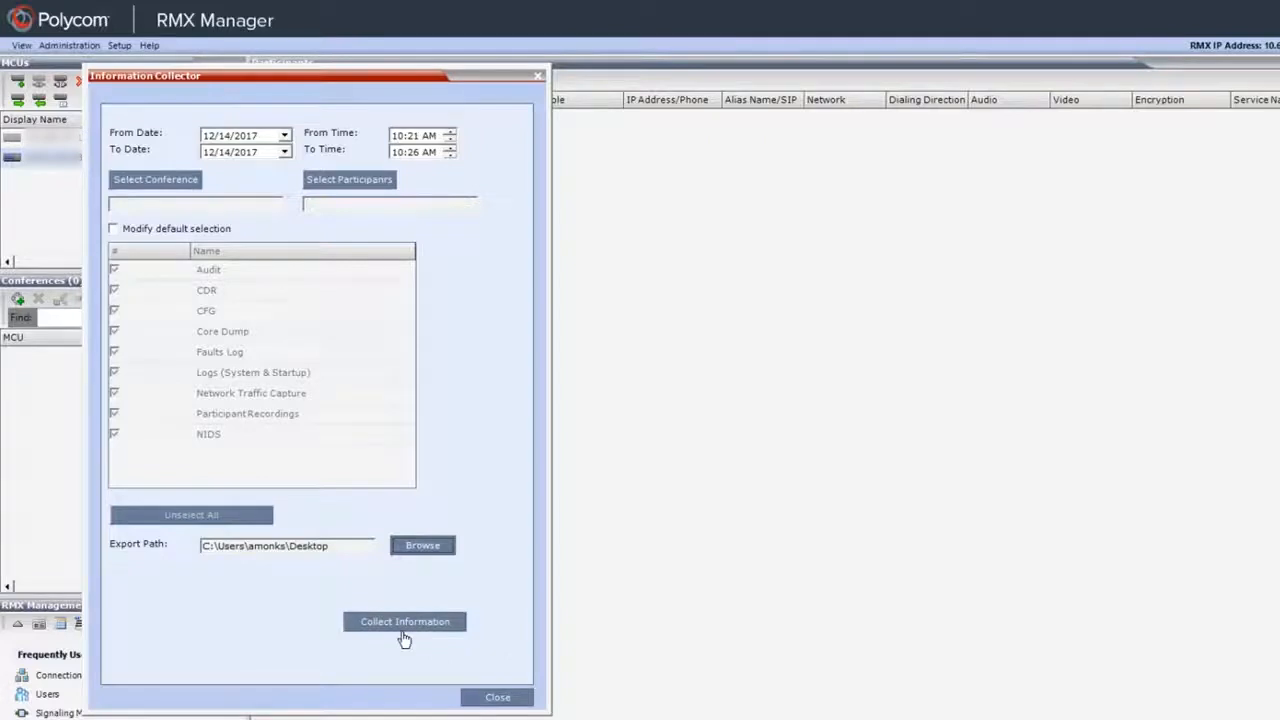
{"action": "left_click", "coordinate": [404, 620]}
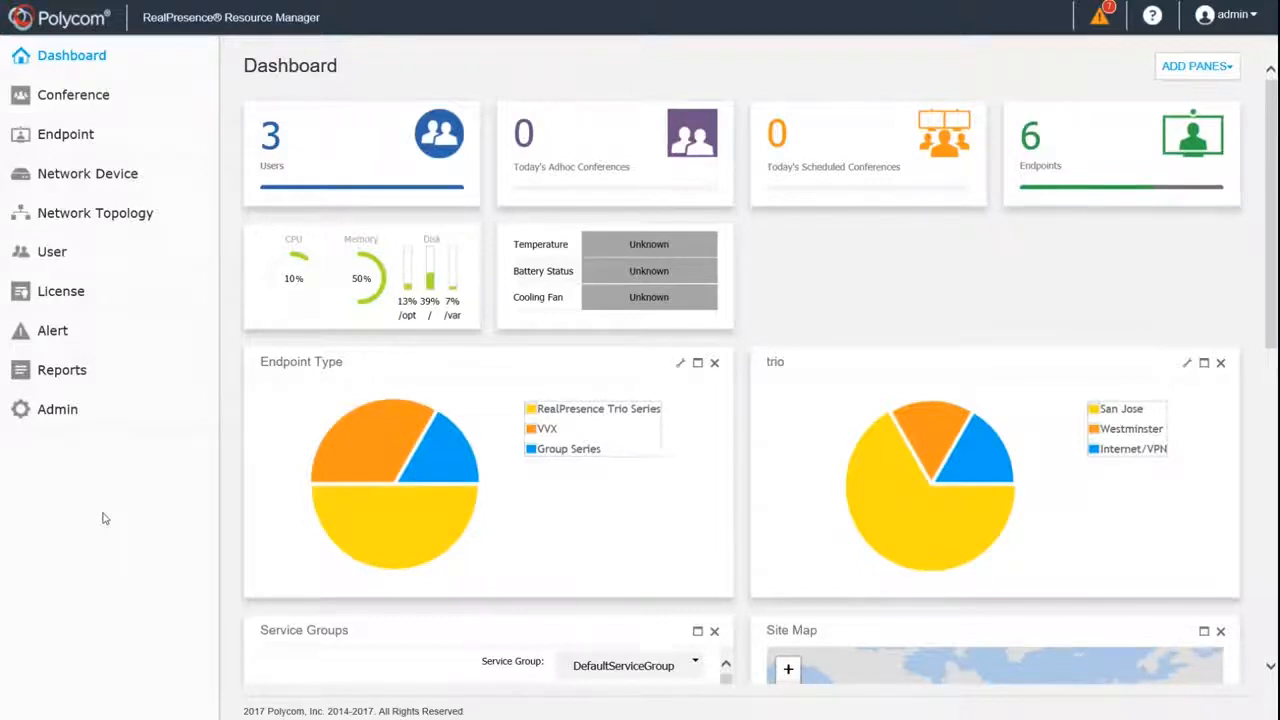
Step: Show the System Log Files list under Admin > Maintenance with redundancy.log chosen
{"action": "left_click", "coordinate": [56, 408]}
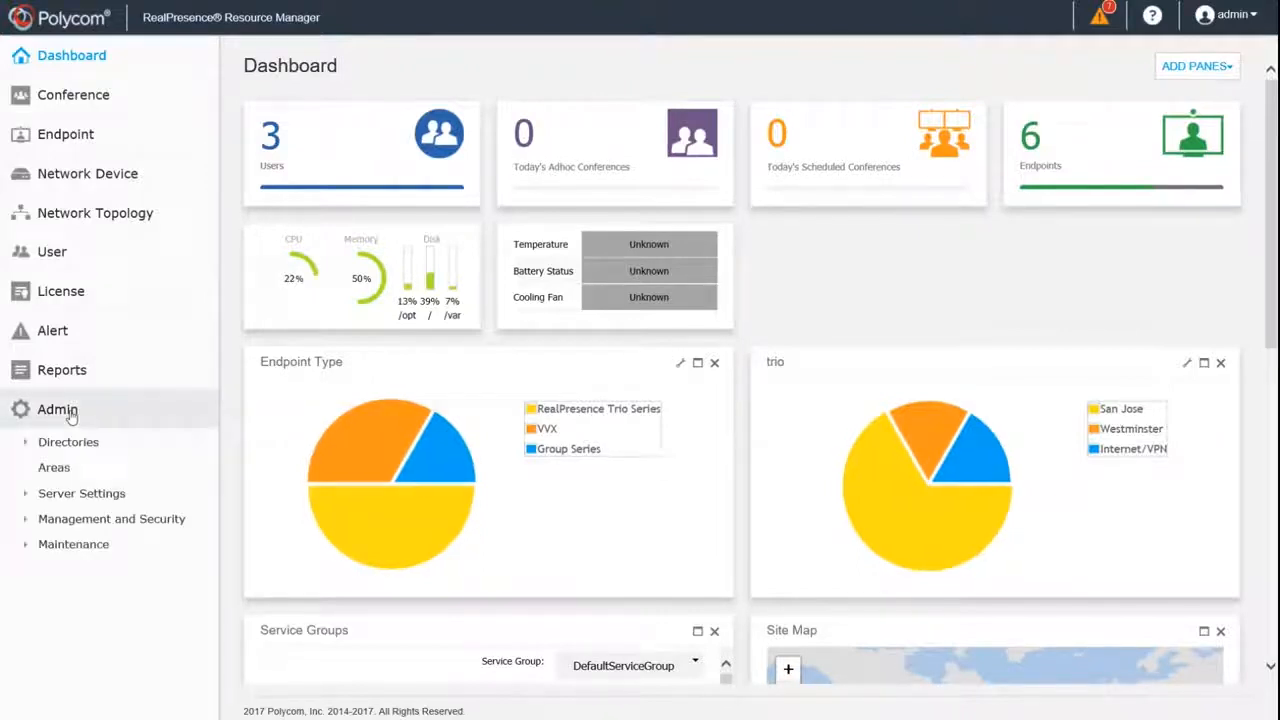
{"action": "left_click", "coordinate": [72, 544]}
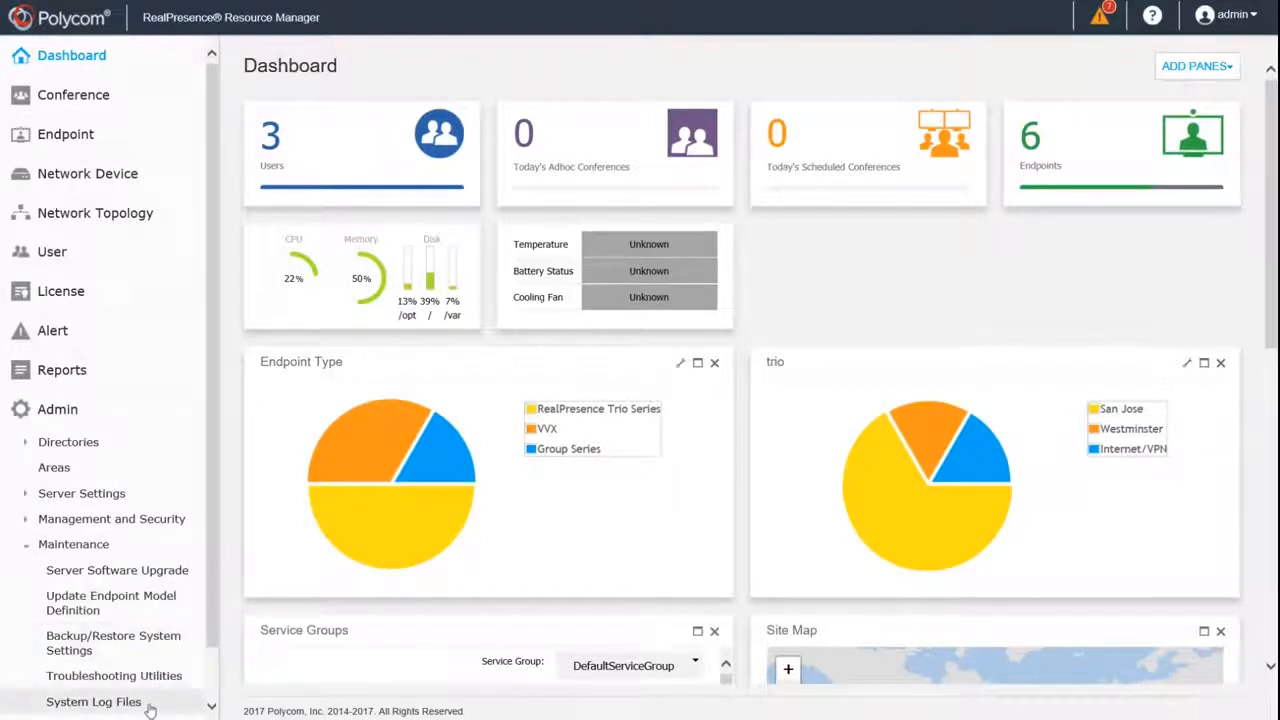
{"action": "left_click", "coordinate": [92, 700]}
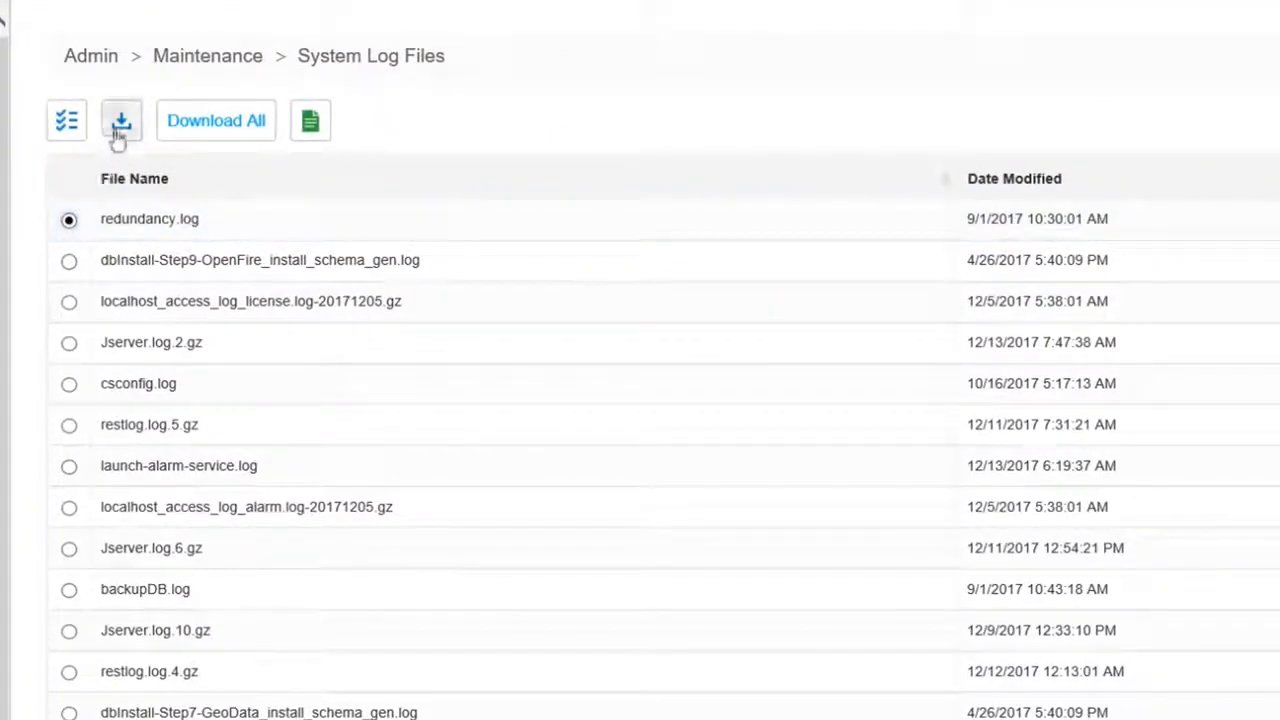
{"action": "mouse_move", "coordinate": [120, 120]}
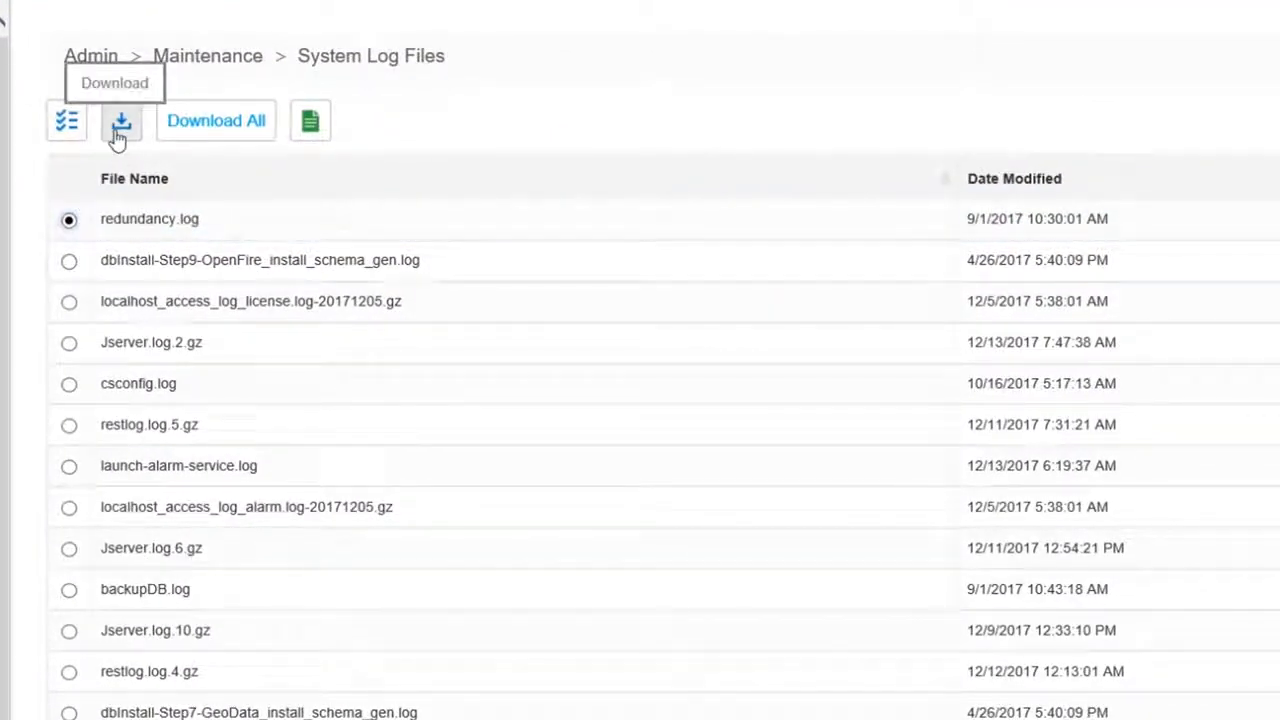
{"action": "mouse_move", "coordinate": [200, 164]}
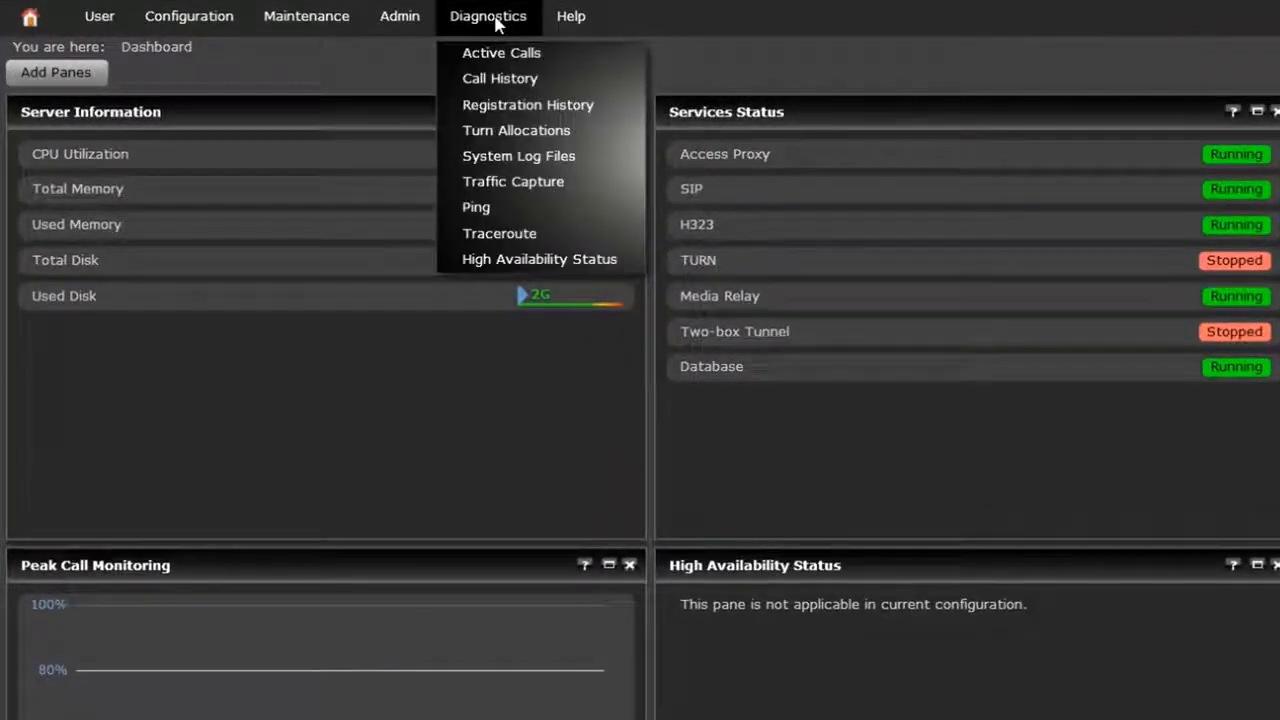
{"action": "mouse_move", "coordinate": [520, 156]}
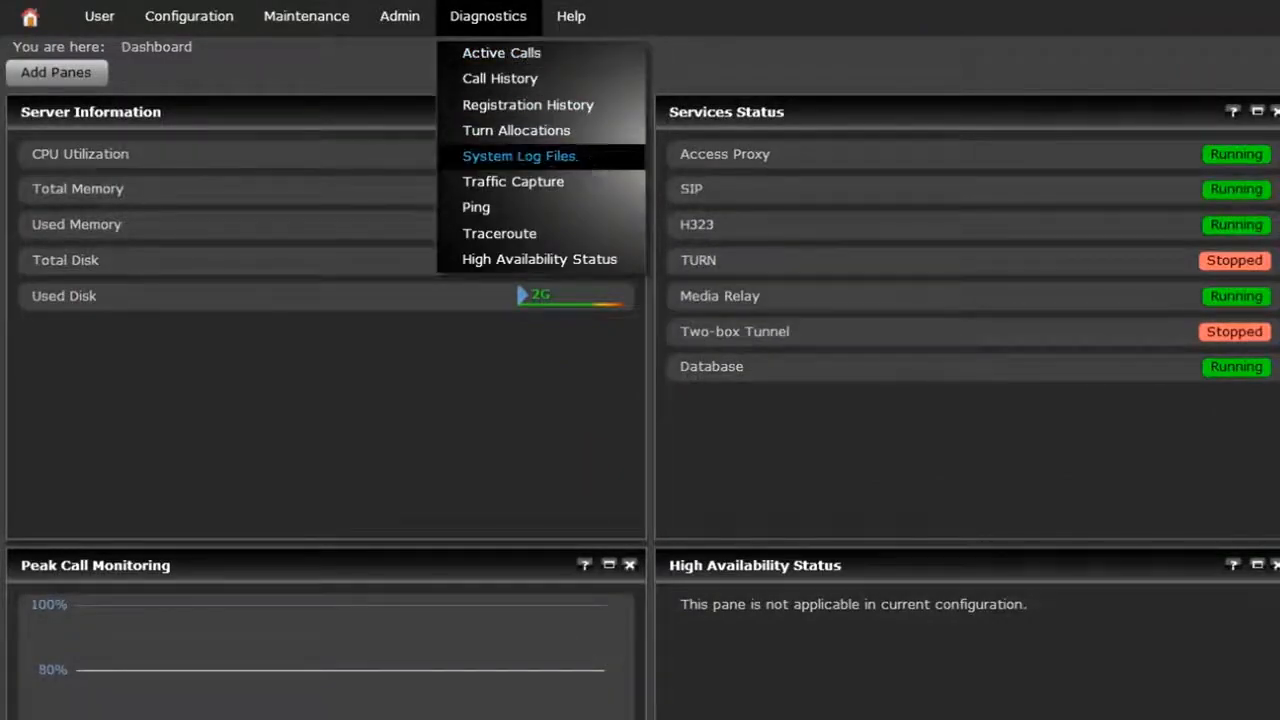
Step: Download the active logs and save server.log to the computer
{"action": "left_click", "coordinate": [520, 156]}
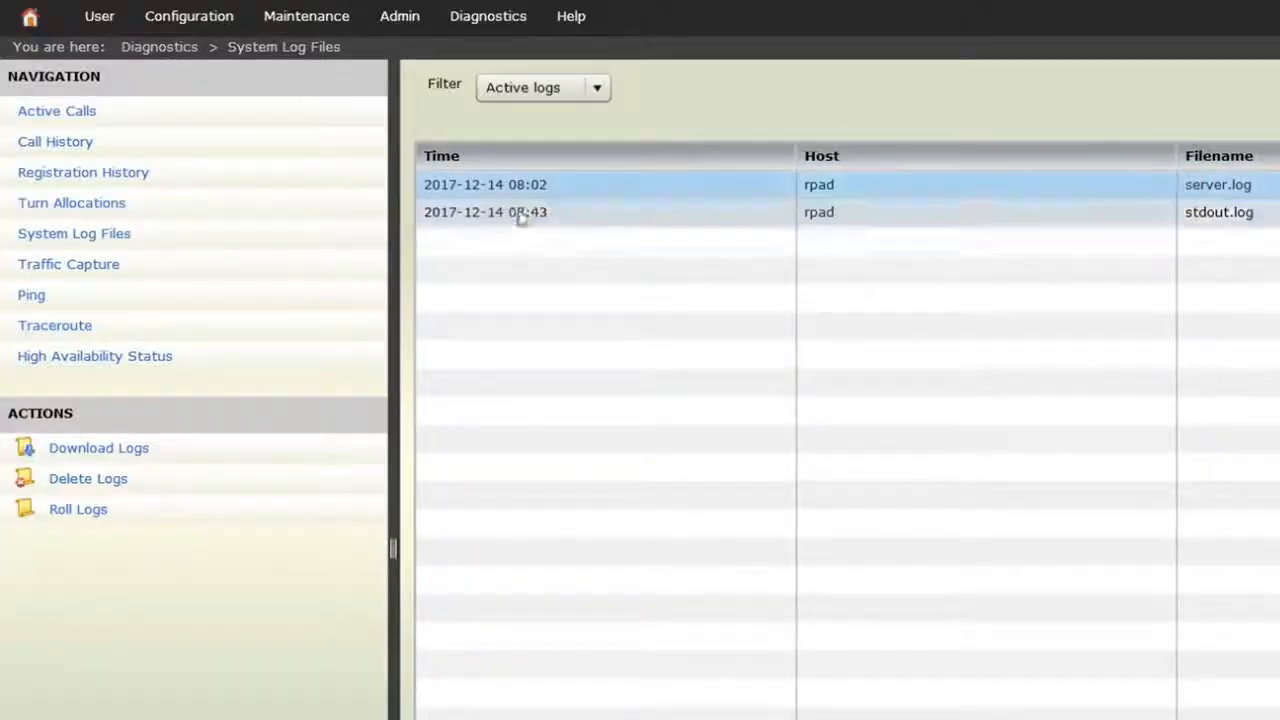
{"action": "left_click", "coordinate": [98, 448]}
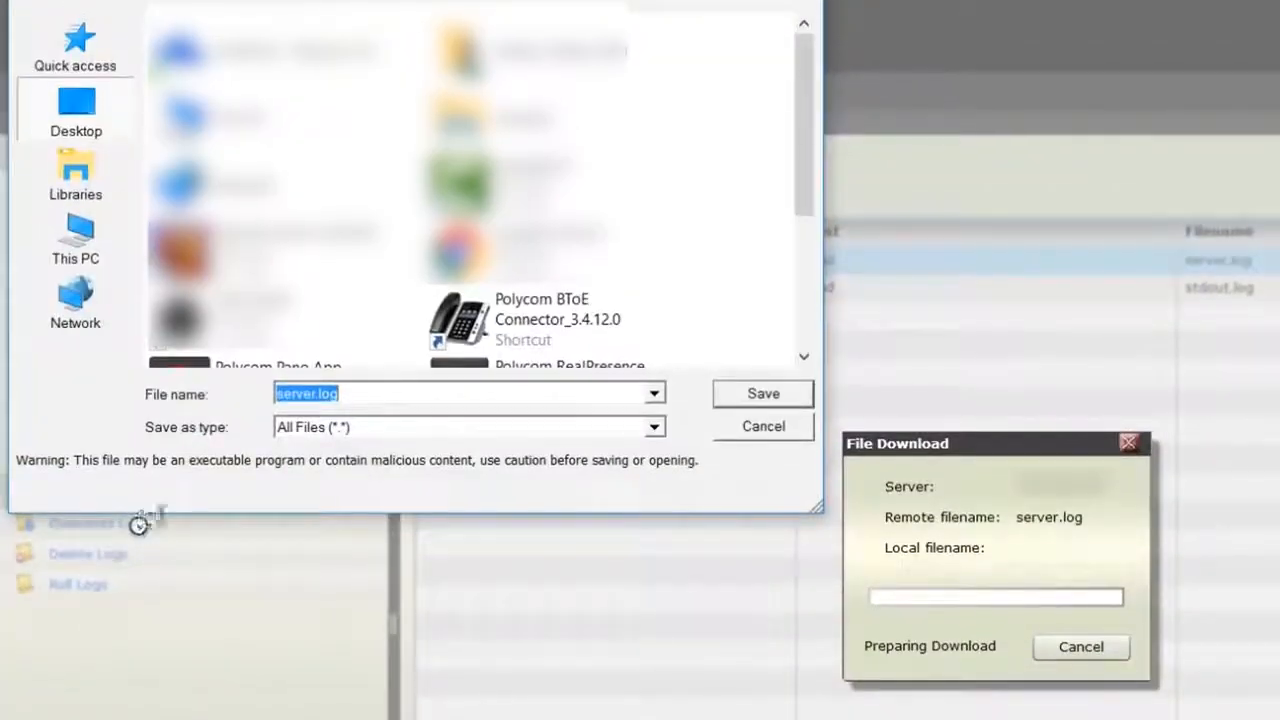
{"action": "left_click", "coordinate": [762, 392]}
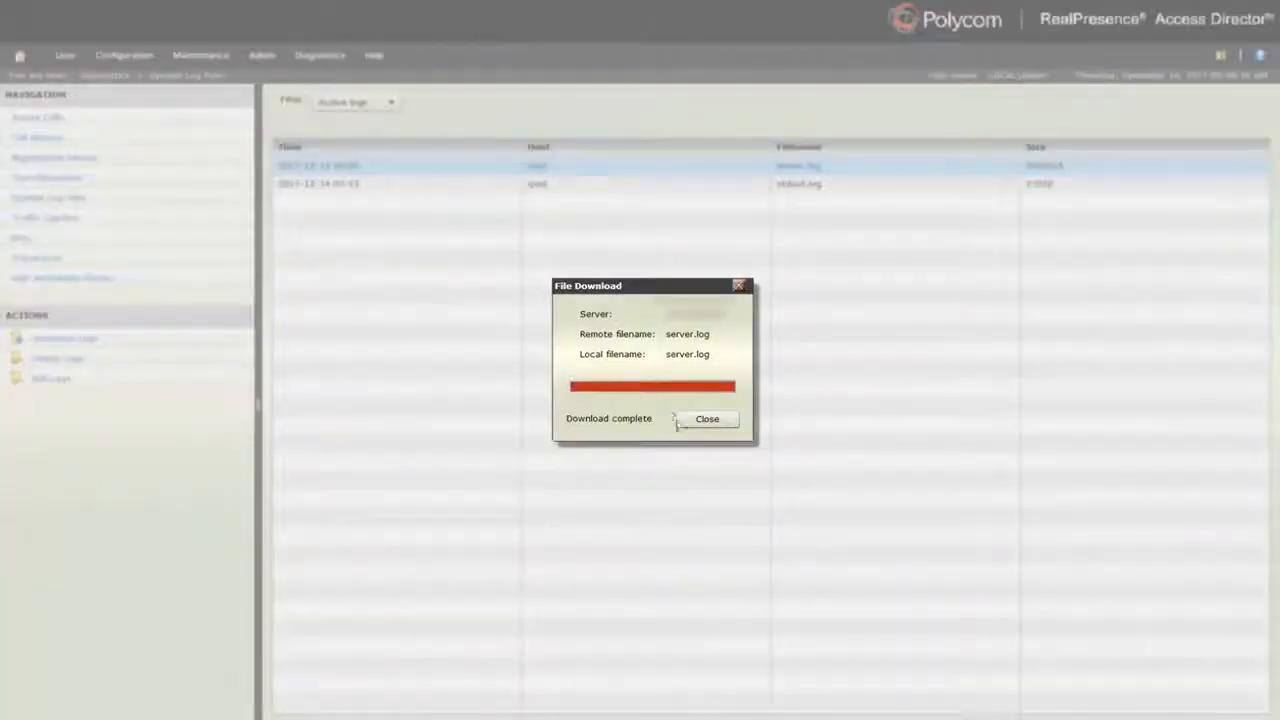
{"action": "left_click", "coordinate": [708, 418]}
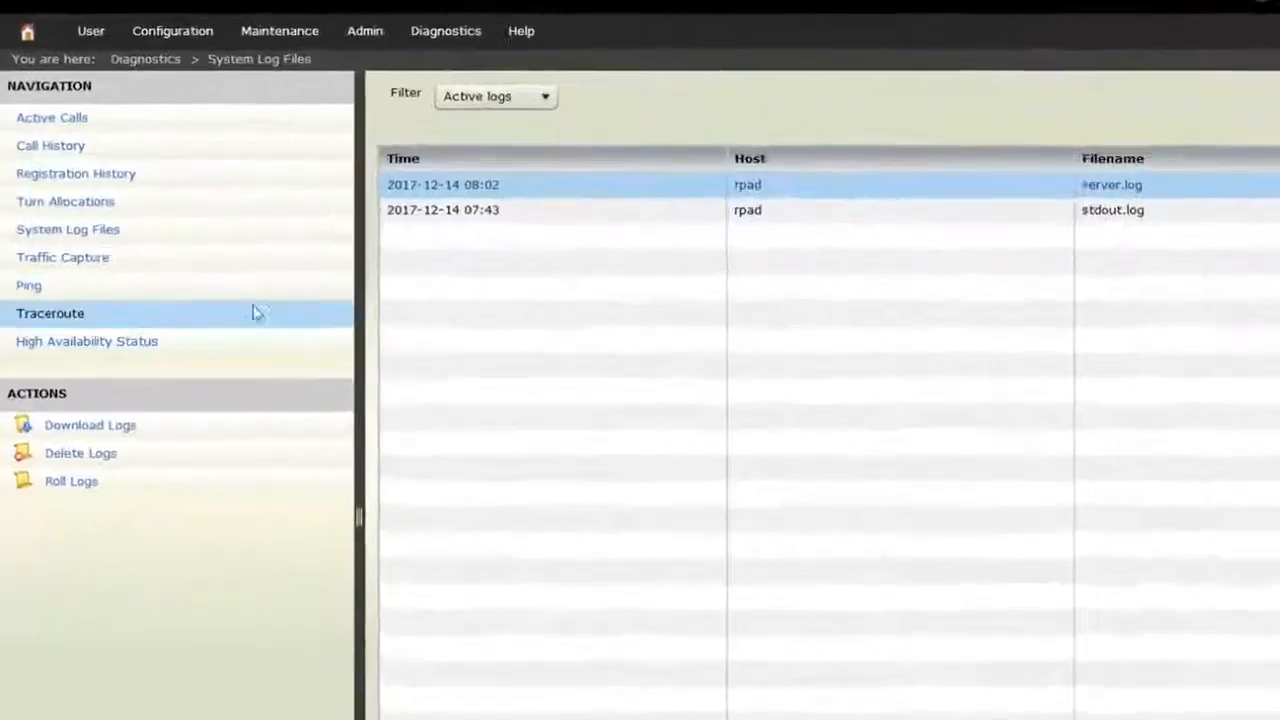
Step: Run and stop a traffic capture of SIP and H323 packets, then go to System Log Files
{"action": "left_click", "coordinate": [64, 256]}
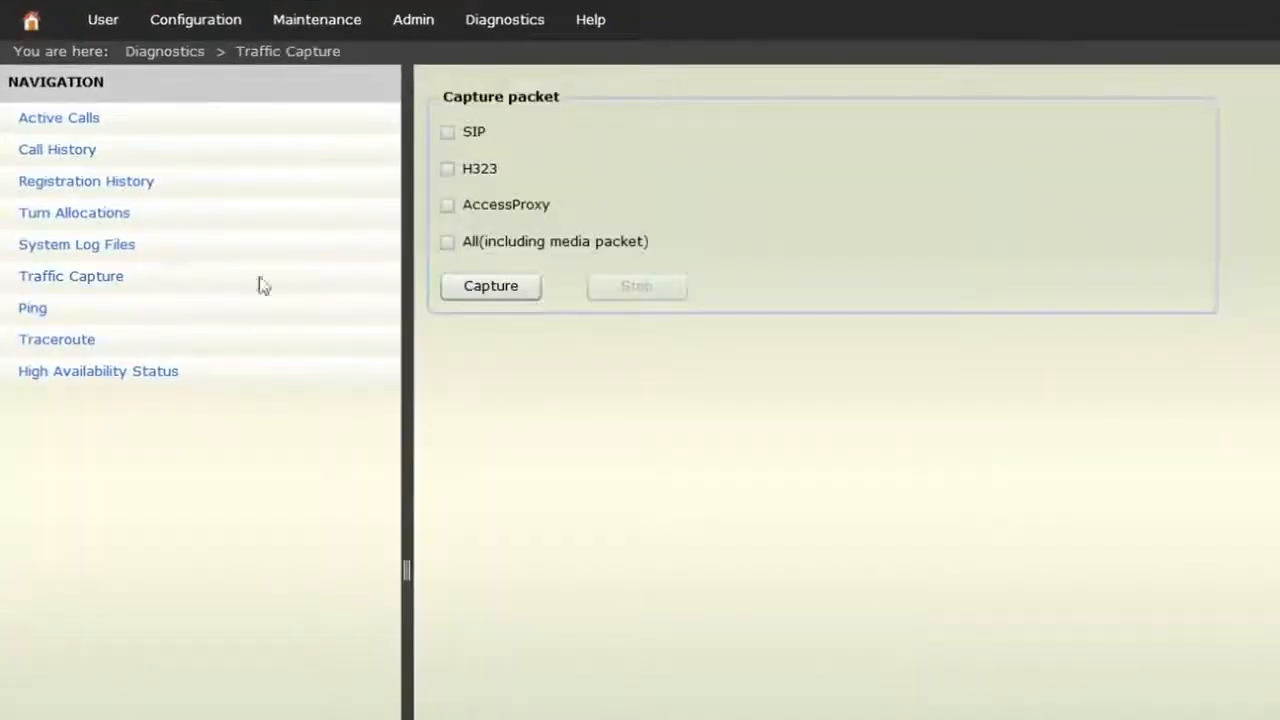
{"action": "left_click", "coordinate": [448, 132]}
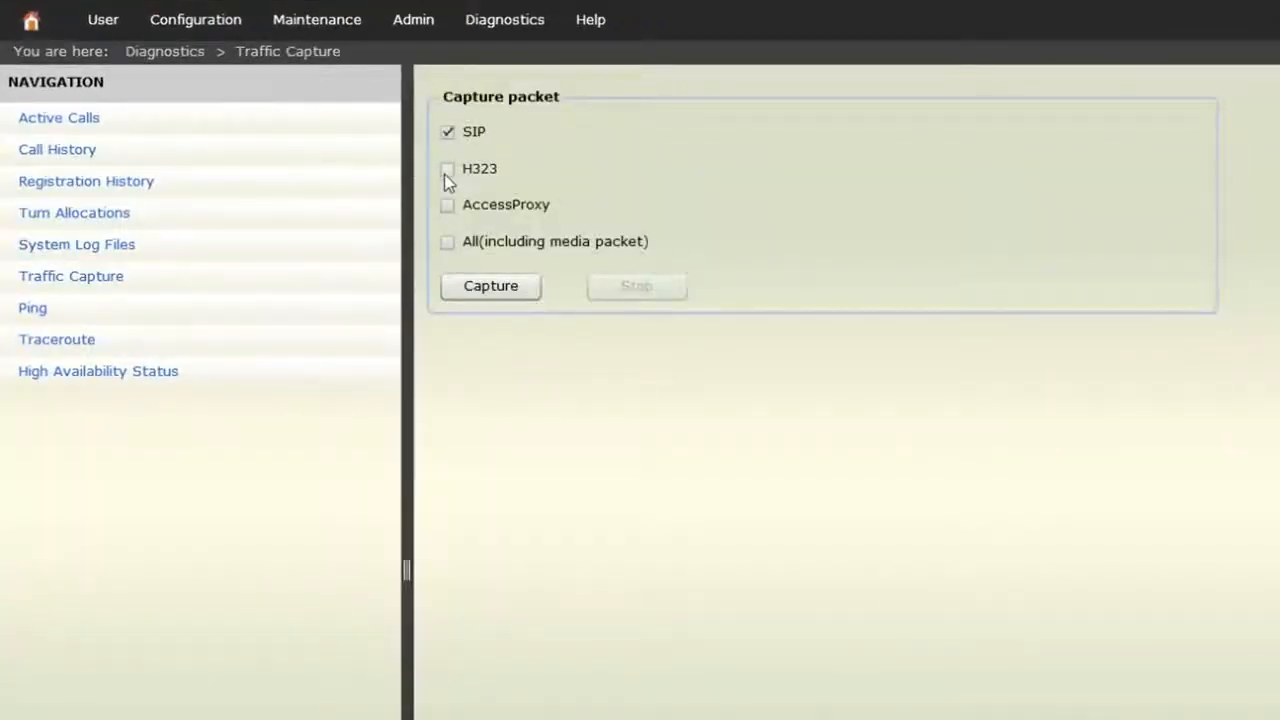
{"action": "left_click", "coordinate": [448, 168]}
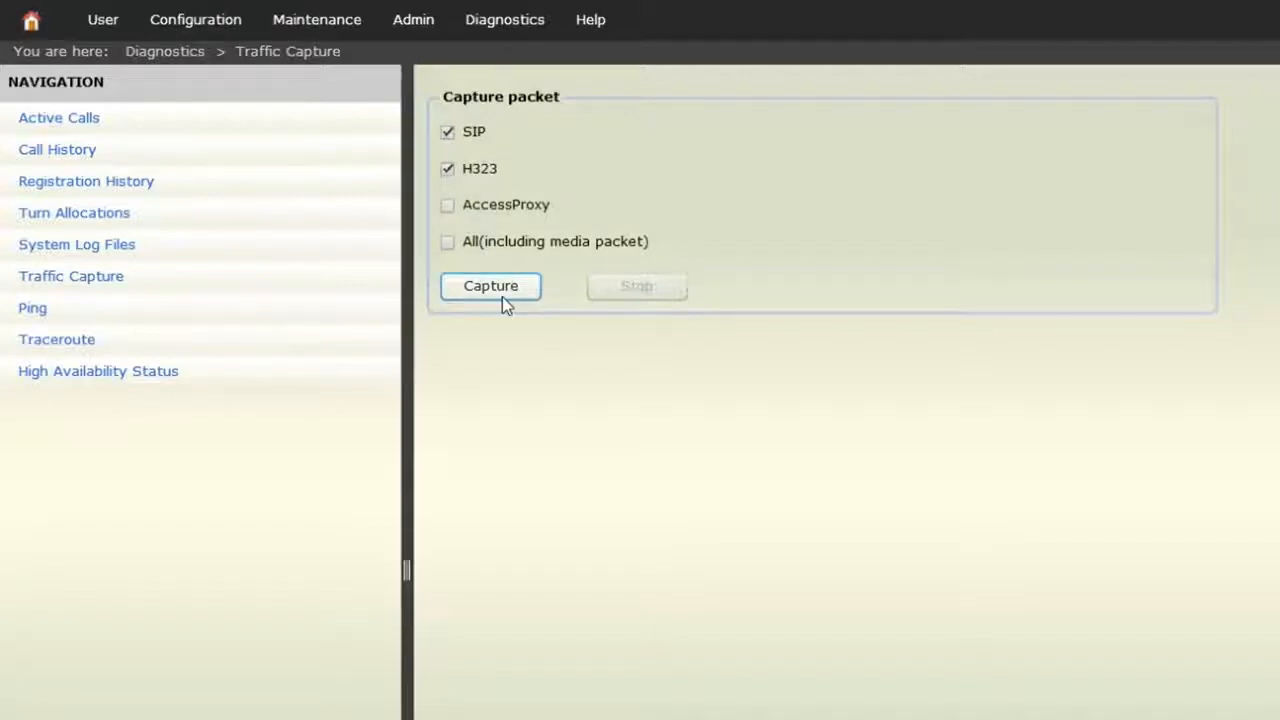
{"action": "left_click", "coordinate": [490, 286]}
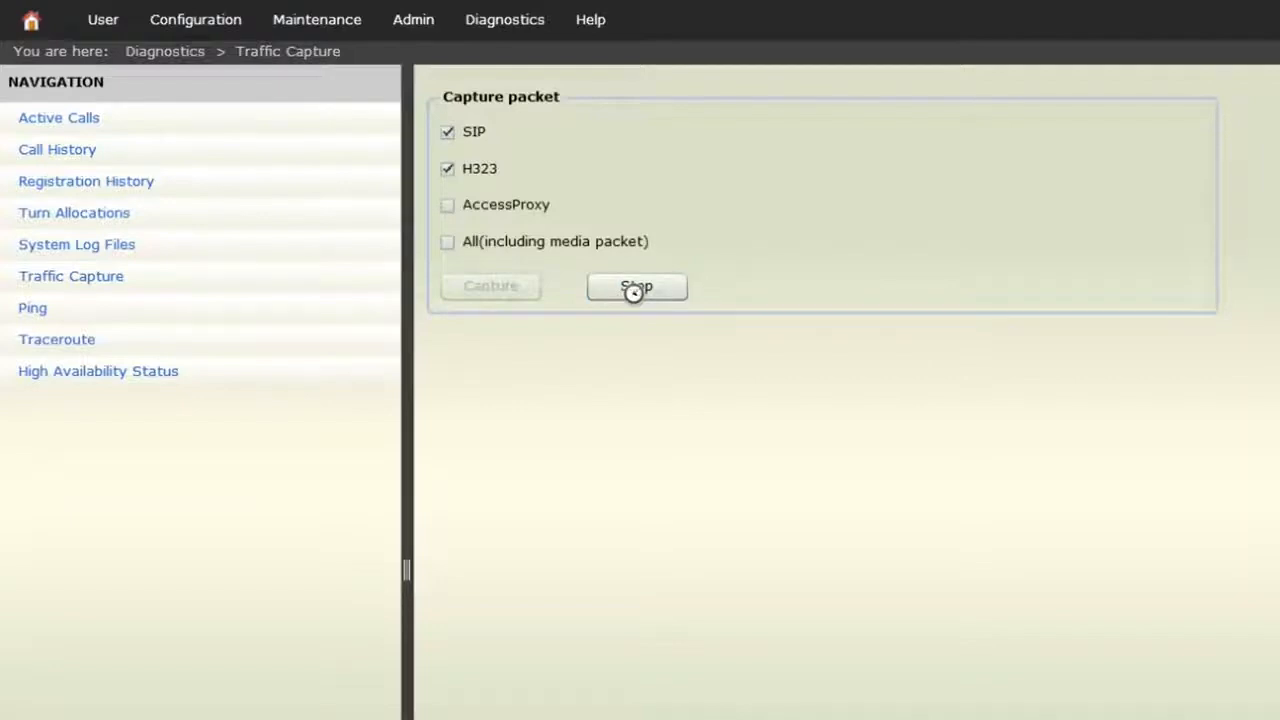
{"action": "left_click", "coordinate": [636, 288]}
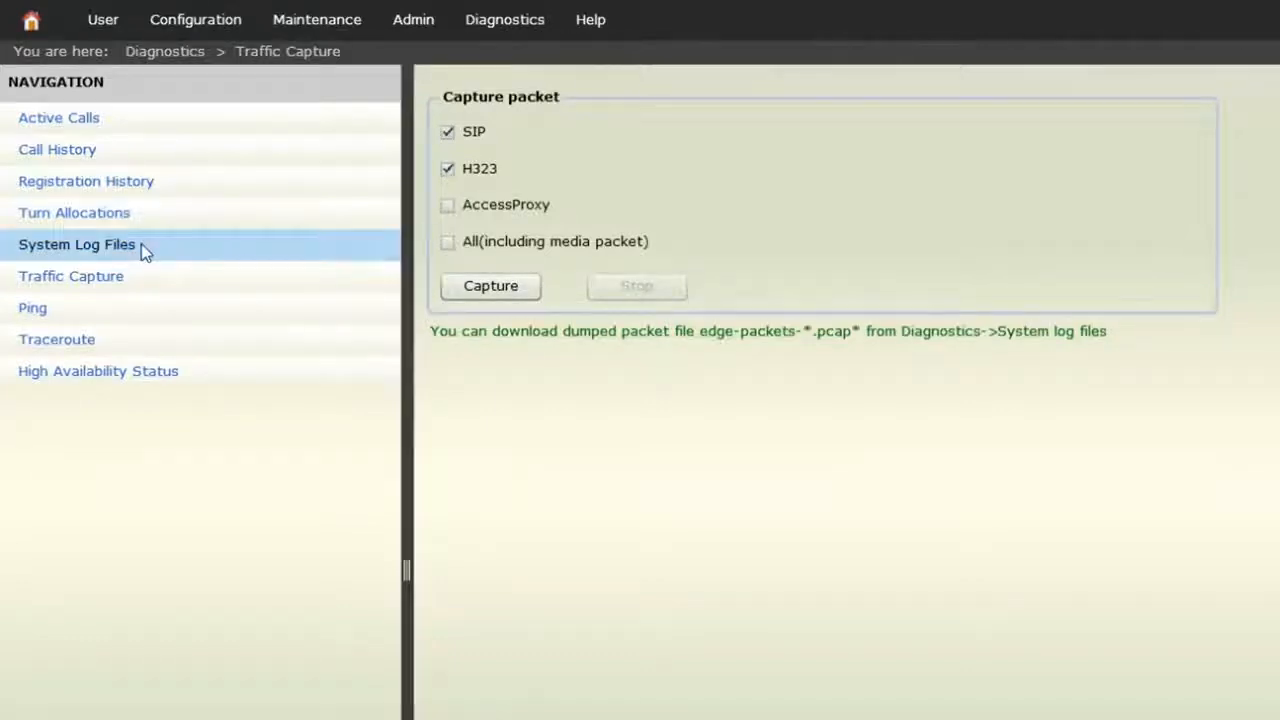
{"action": "left_click", "coordinate": [76, 244]}
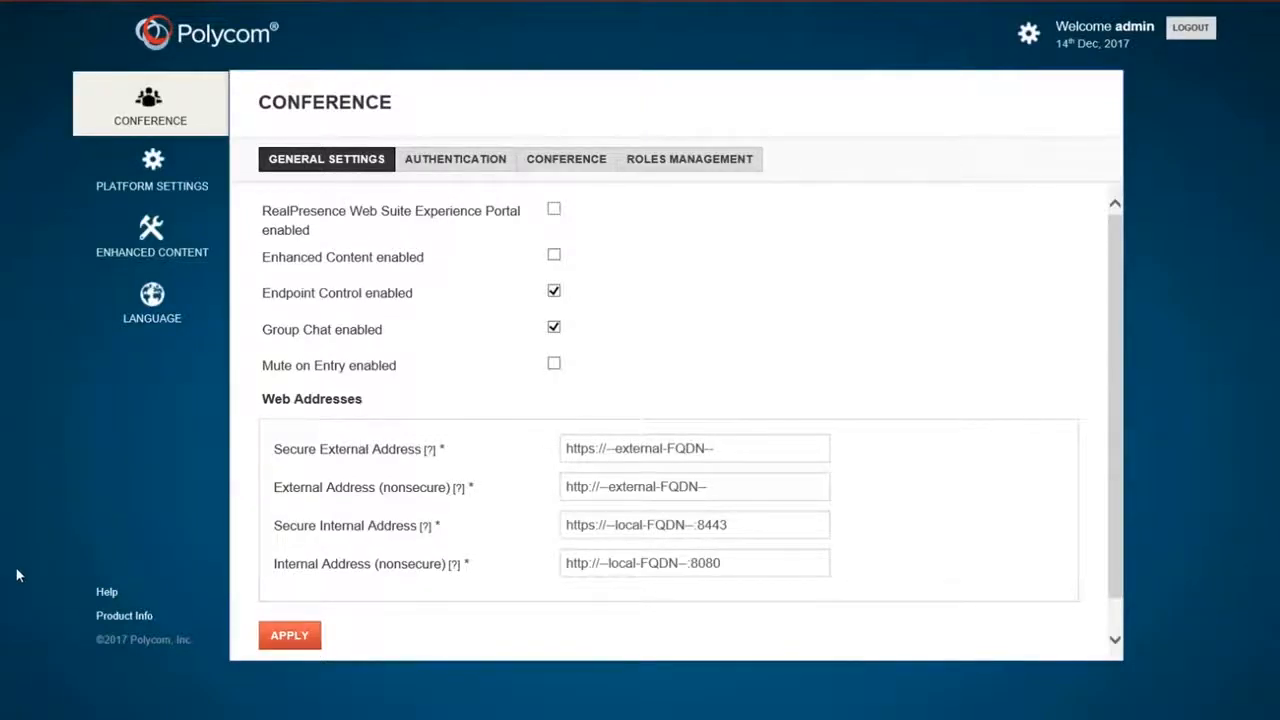
Step: Download the platform logs for the 12/14/2017 date range from the LOGS settings
{"action": "left_click", "coordinate": [152, 170]}
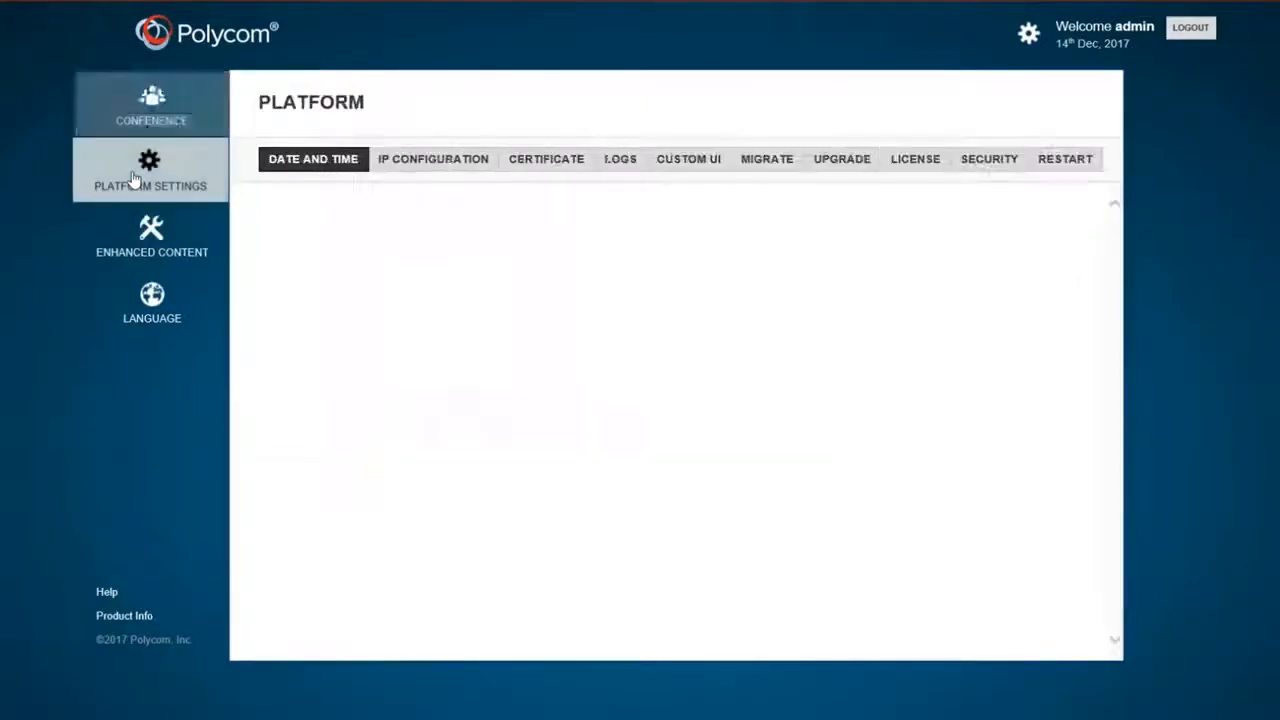
{"action": "left_click", "coordinate": [150, 170]}
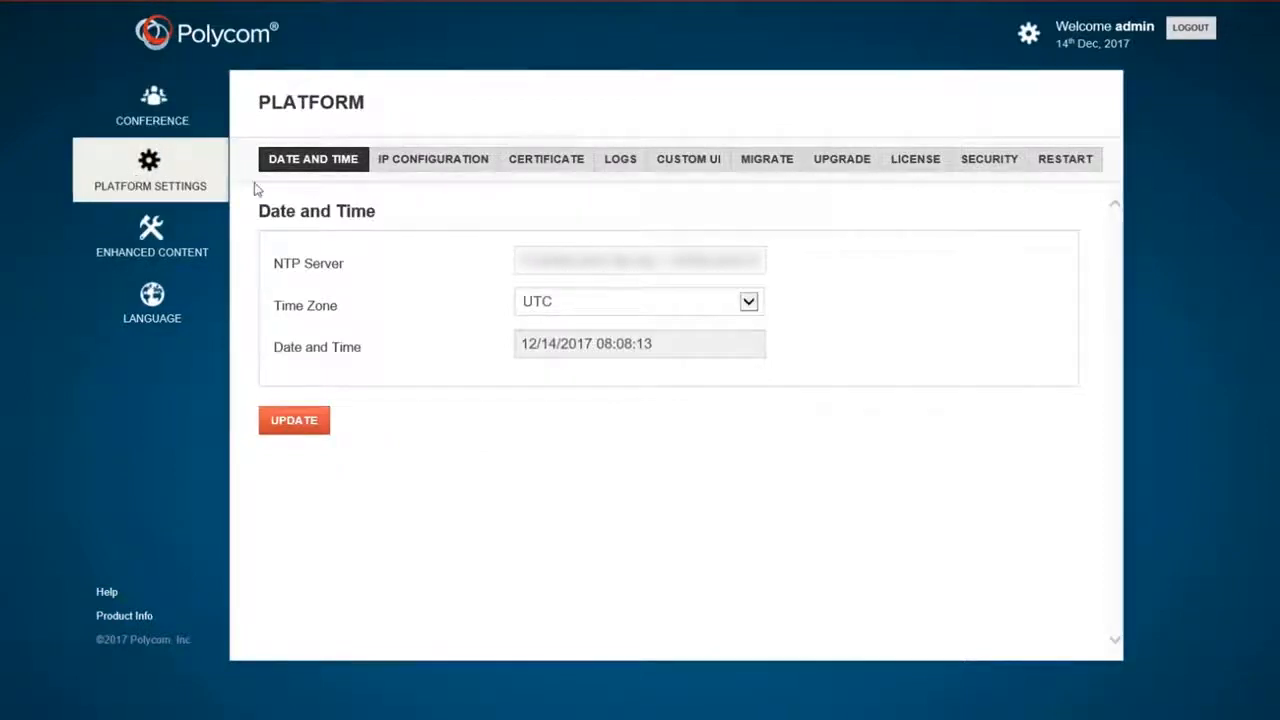
{"action": "left_click", "coordinate": [620, 160]}
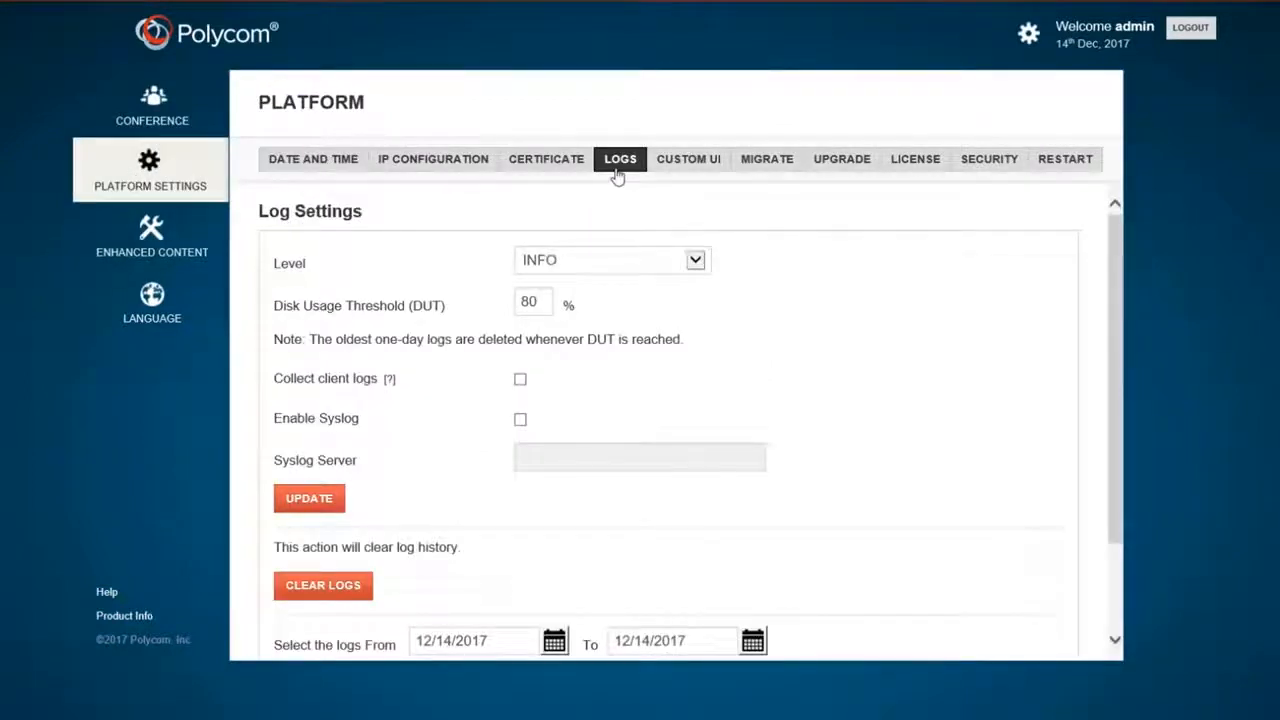
{"action": "scroll", "scroll_direction": "down", "scroll_amount": 3}
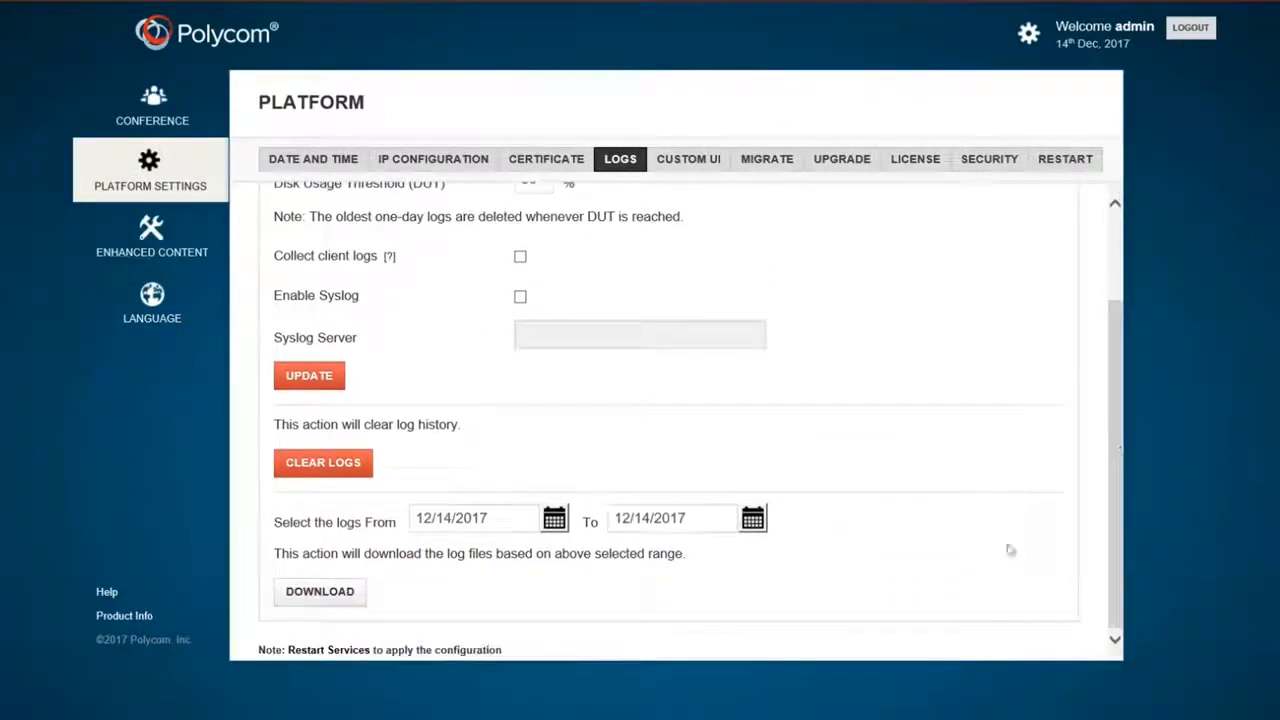
{"action": "left_click", "coordinate": [320, 592]}
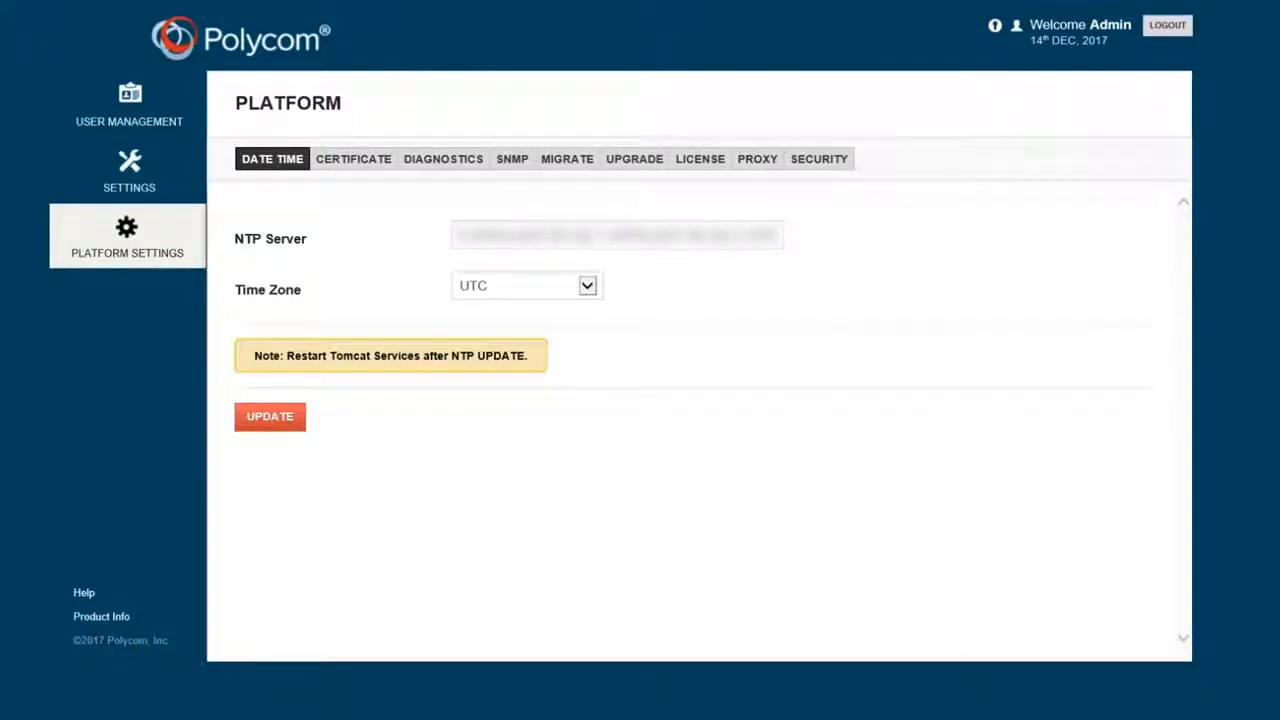
{"action": "mouse_move", "coordinate": [166, 228]}
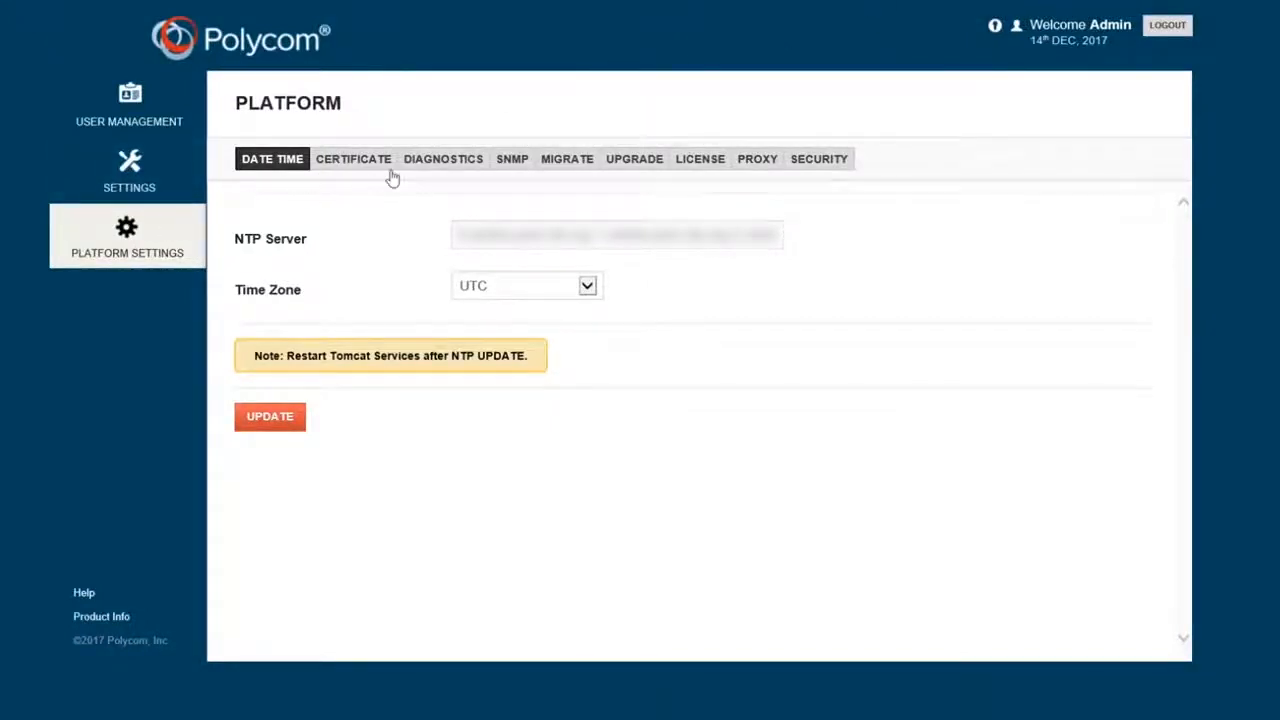
Step: Download the platform diagnostic logs from the DIAGNOSTICS Logs sub-tab
{"action": "left_click", "coordinate": [444, 158]}
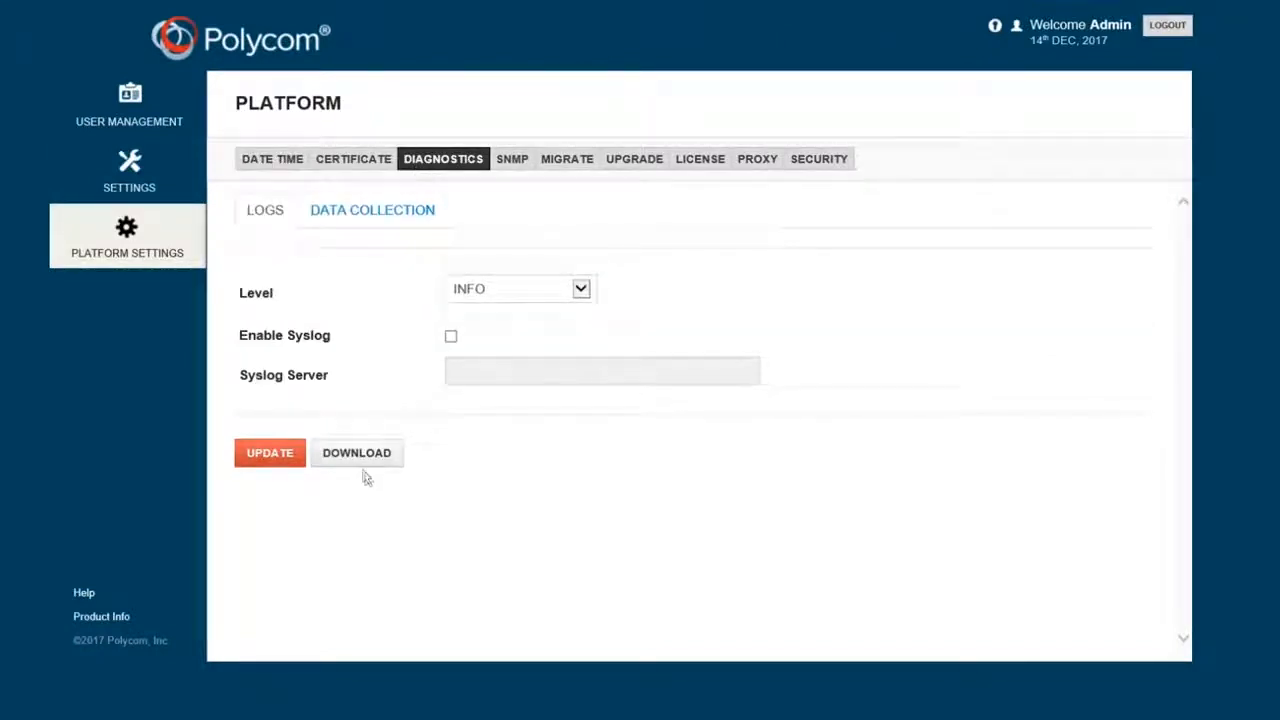
{"action": "left_click", "coordinate": [356, 452]}
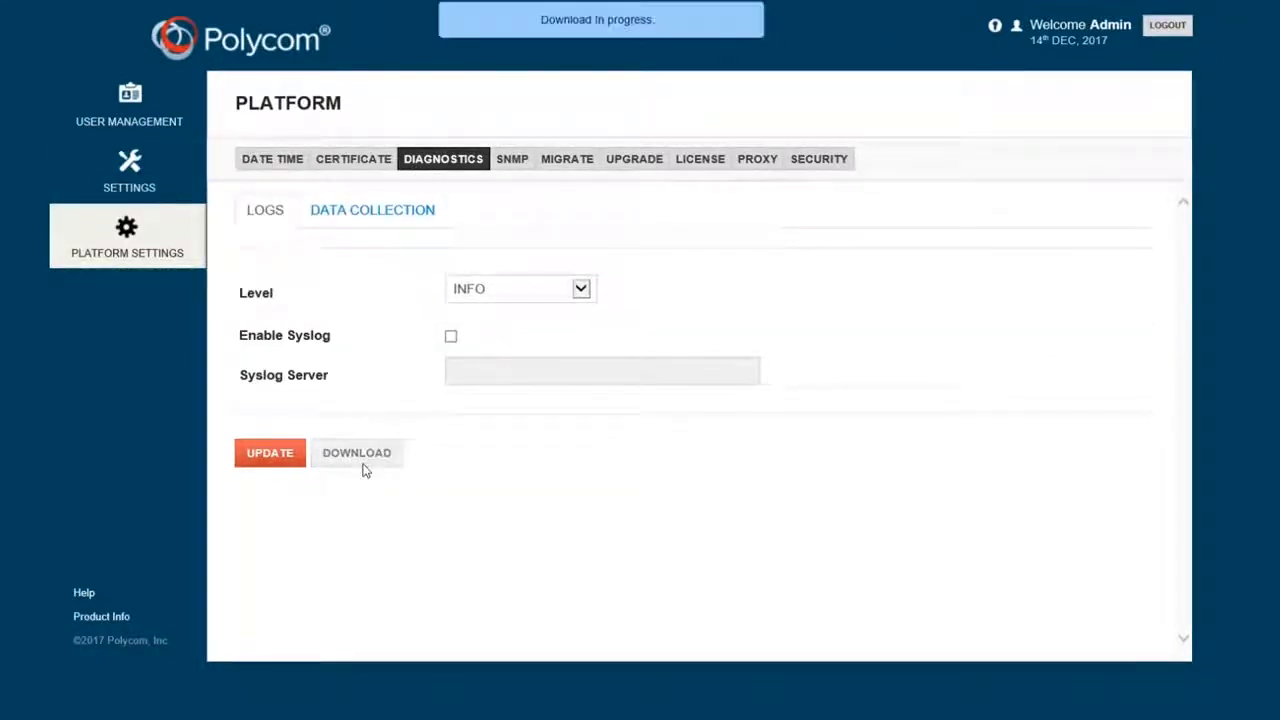